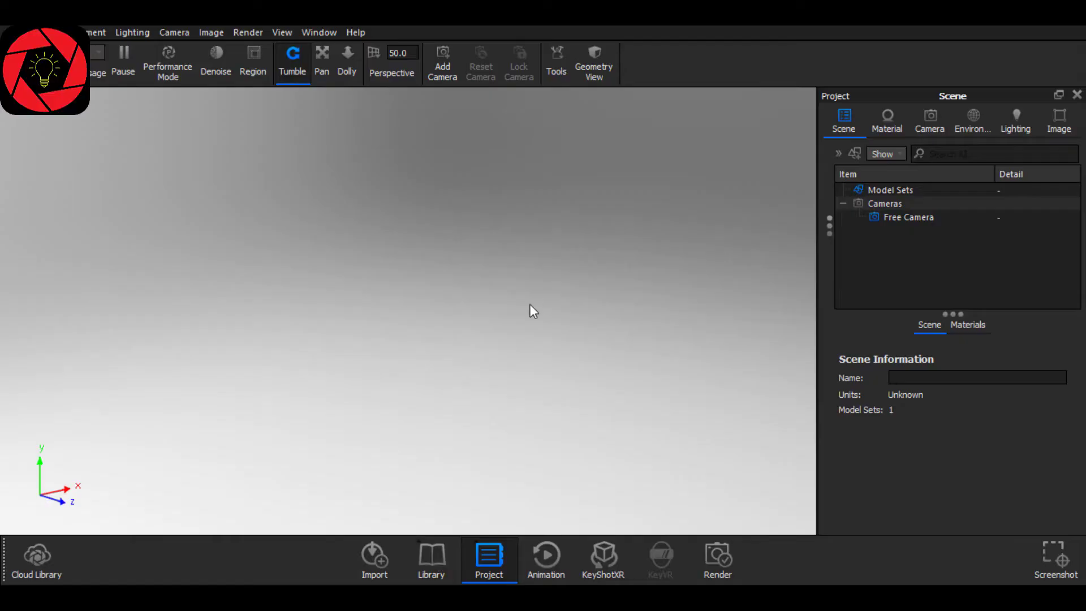
pyautogui.moveTo(388, 539)
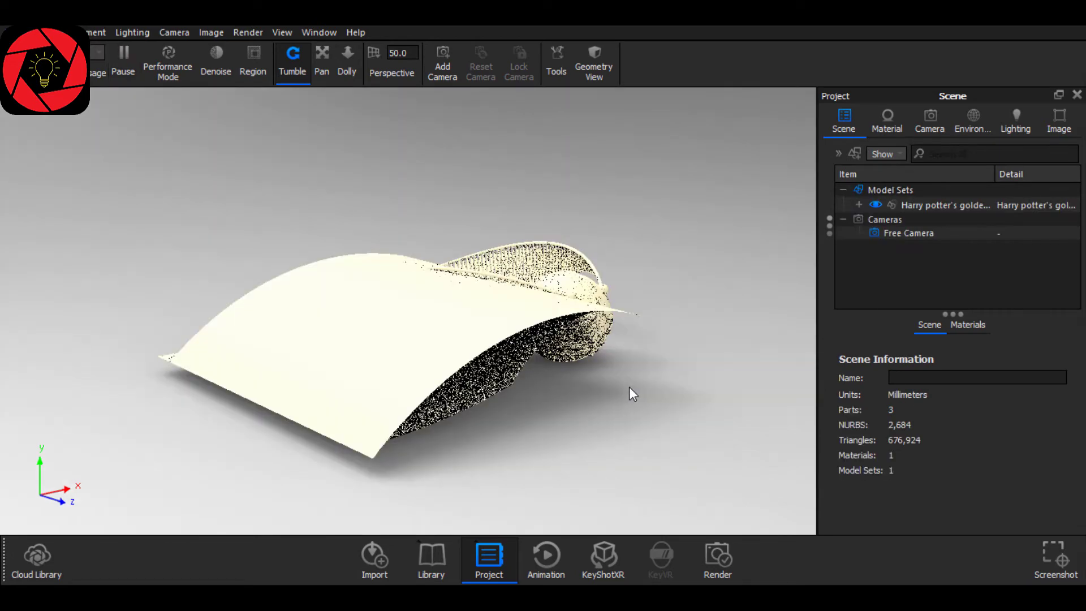
# Expand the imported golden snitch in the scene tree and select its mesh part
pyautogui.click(951, 237)
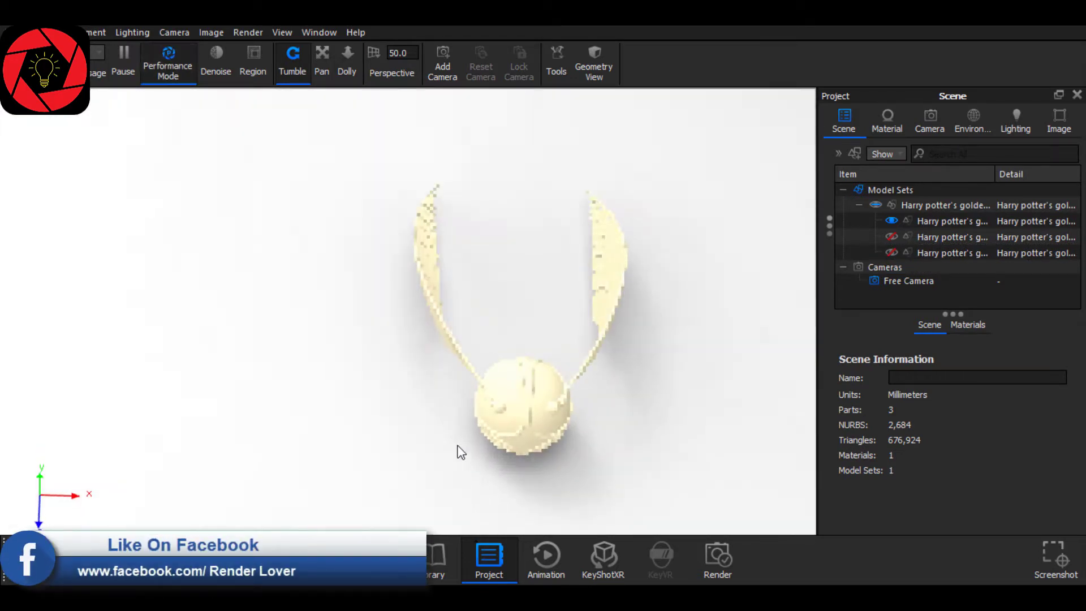
pyautogui.click(952, 221)
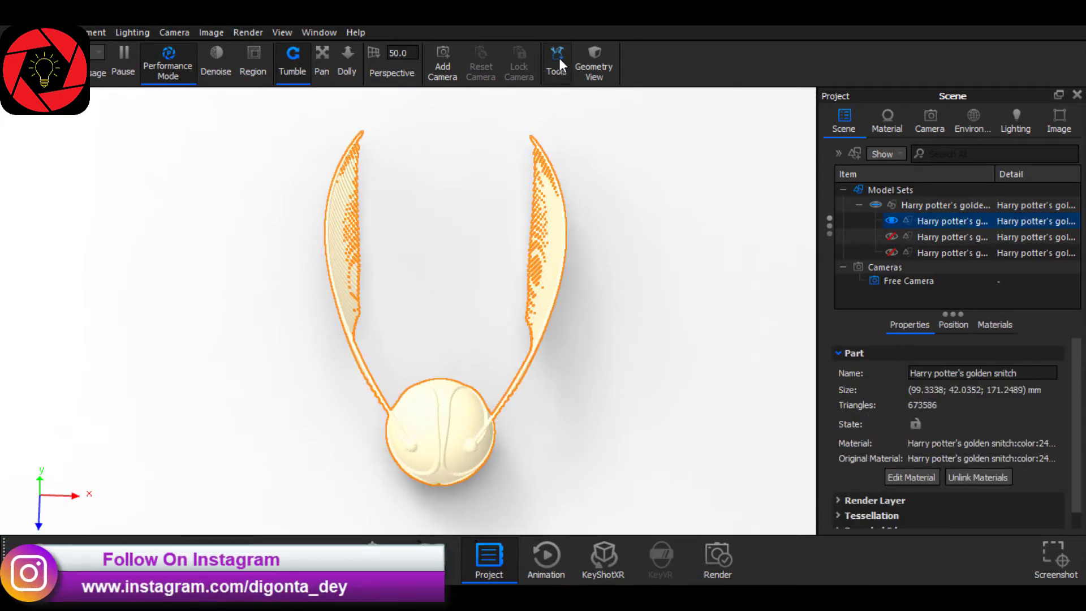
# Use Split Object Surface to split the right and left wings into their own parts and apply
pyautogui.click(555, 56)
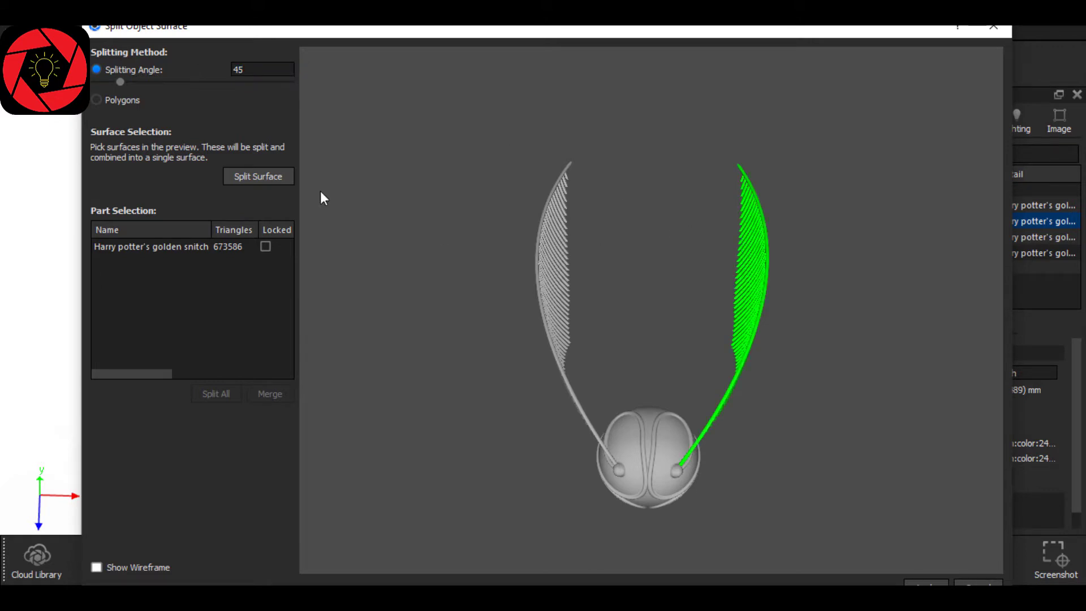
pyautogui.click(258, 176)
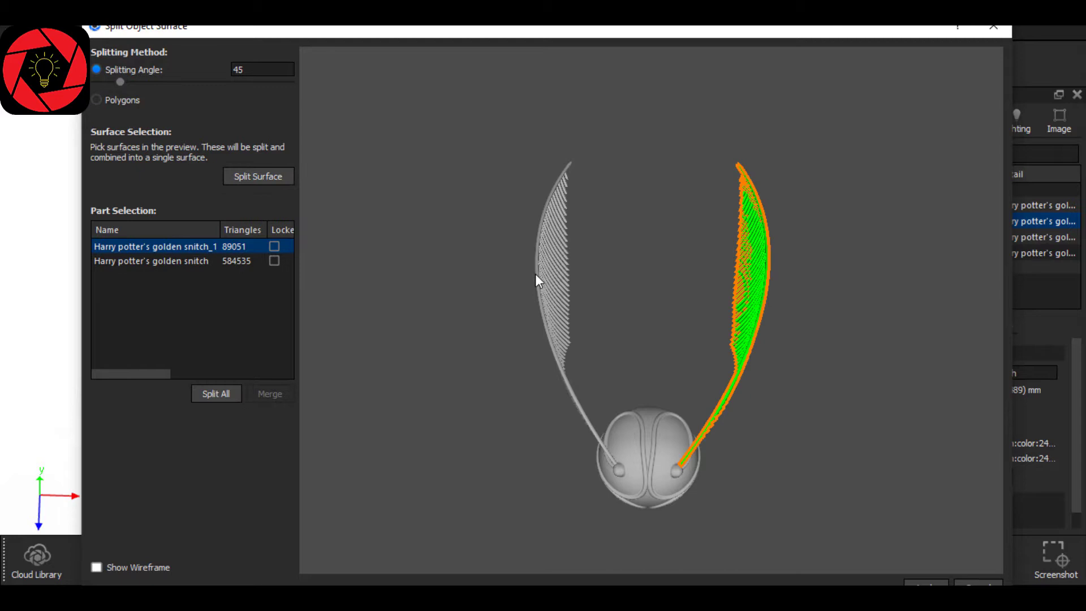
pyautogui.click(258, 177)
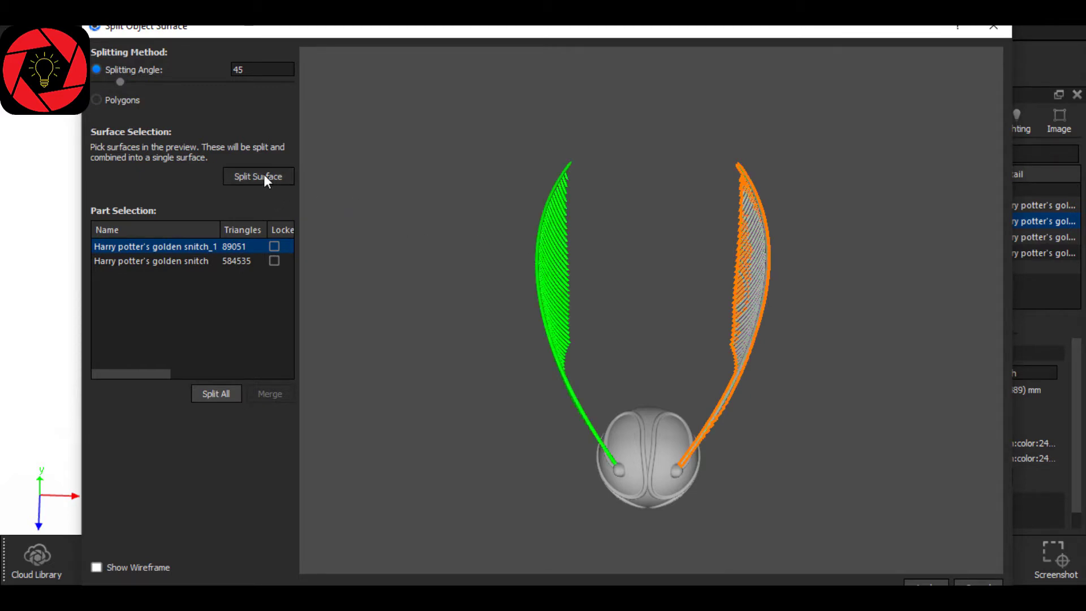
pyautogui.click(257, 177)
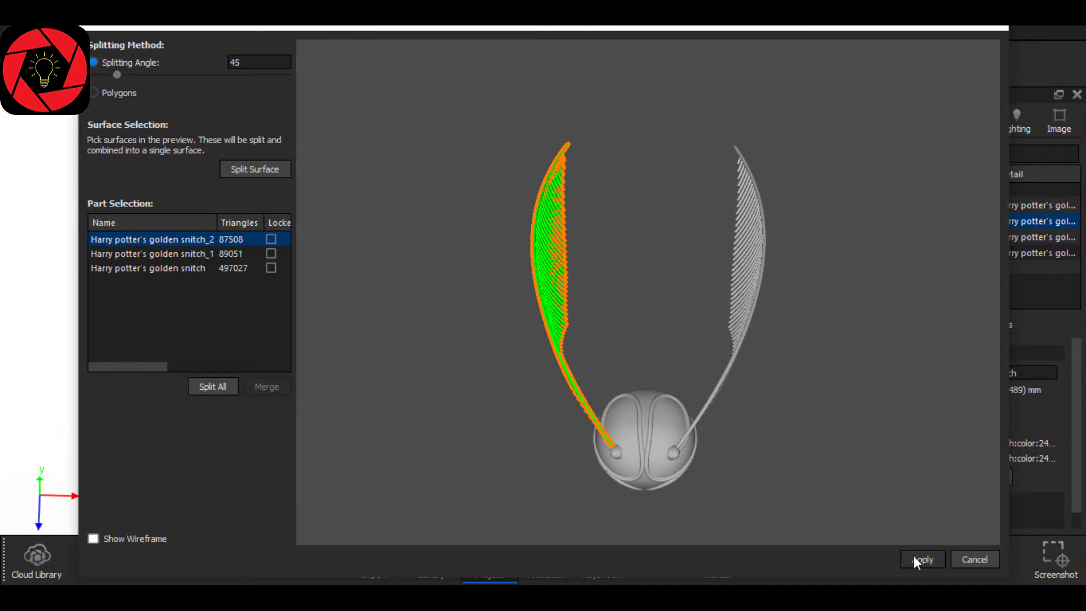
pyautogui.click(921, 558)
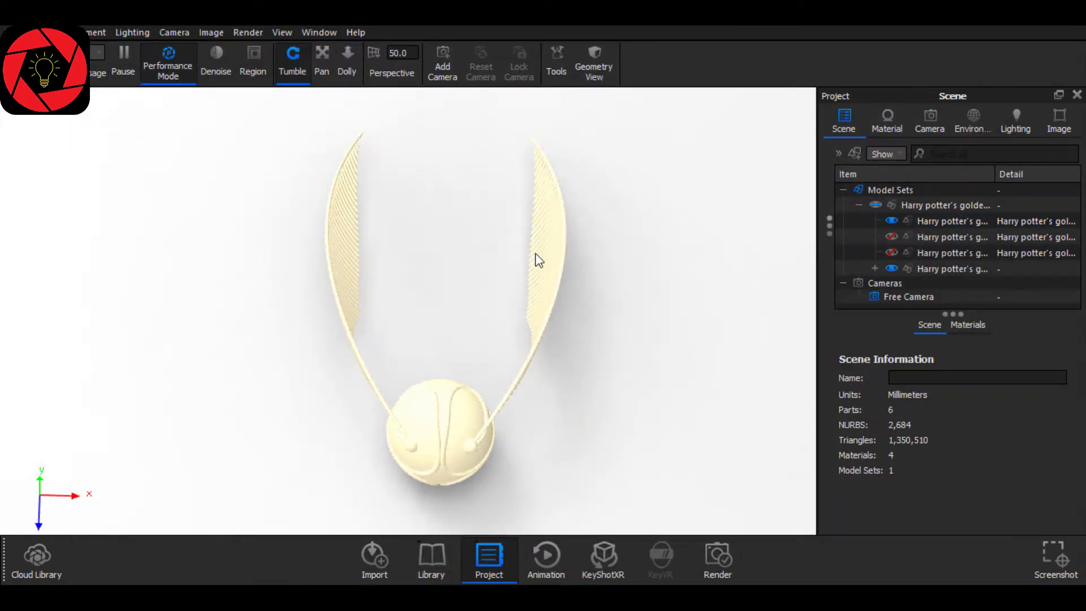
# Rotate both split wings flat with the Move Tool so they spread sideways from the ball
pyautogui.click(541, 258)
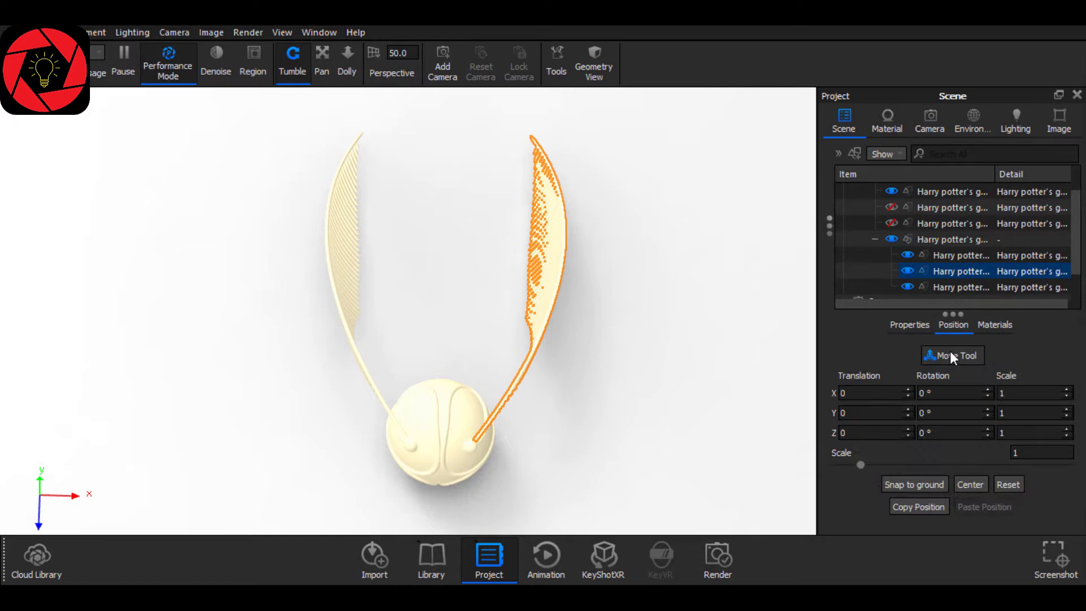
pyautogui.click(957, 355)
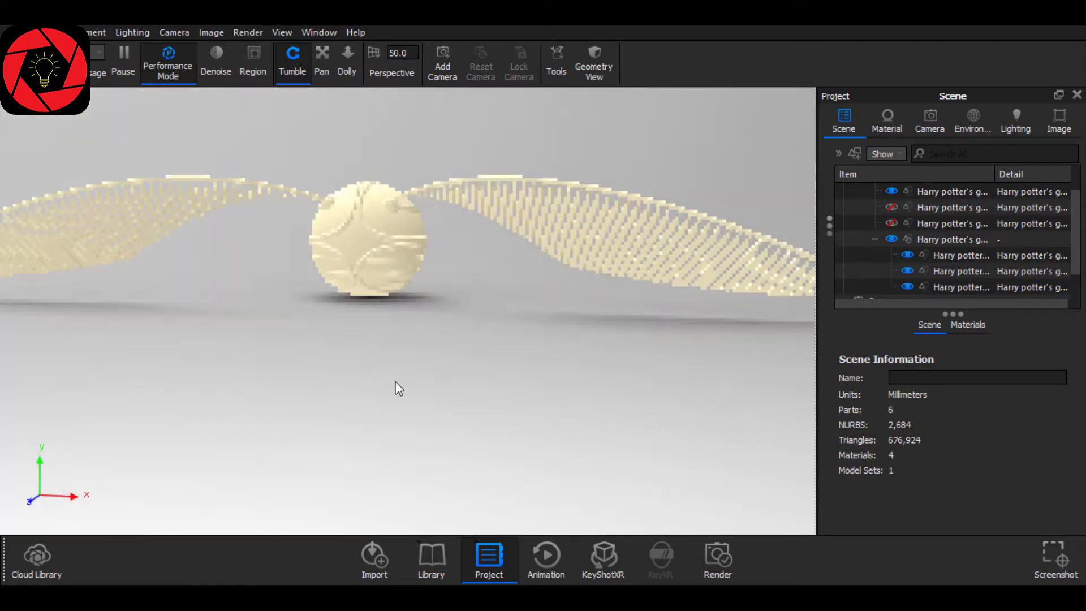
pyautogui.moveTo(398, 388); pyautogui.dragTo(443, 354)
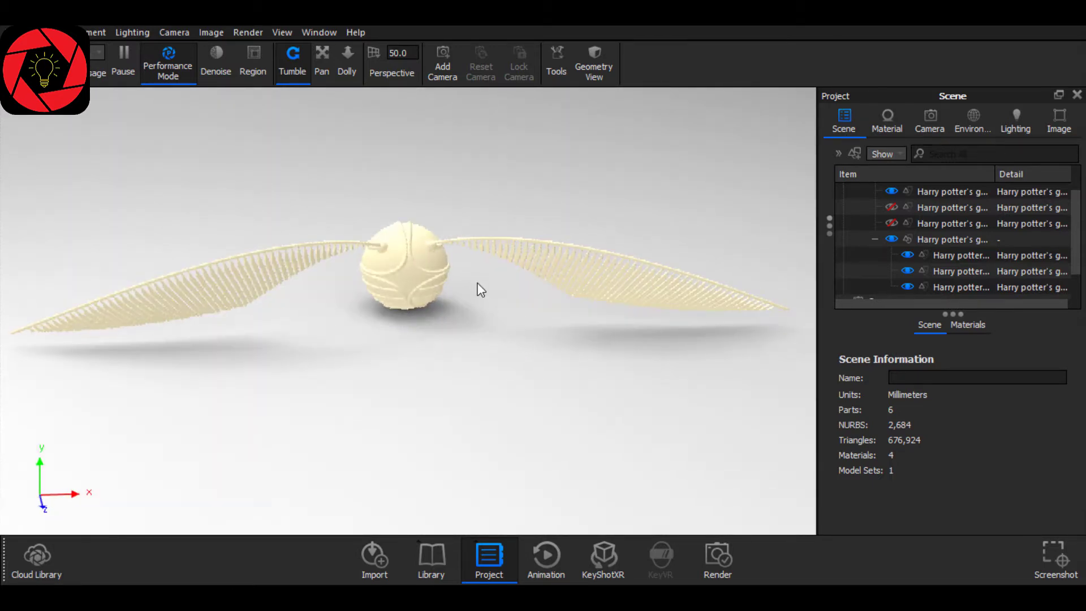
pyautogui.moveTo(482, 290); pyautogui.dragTo(464, 352)
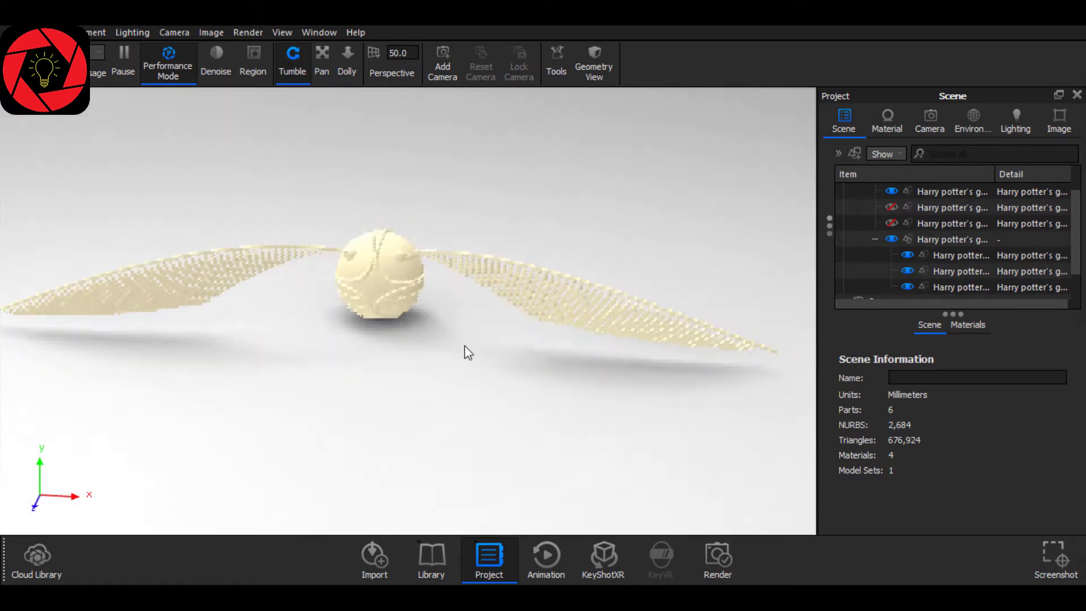
pyautogui.click(972, 118)
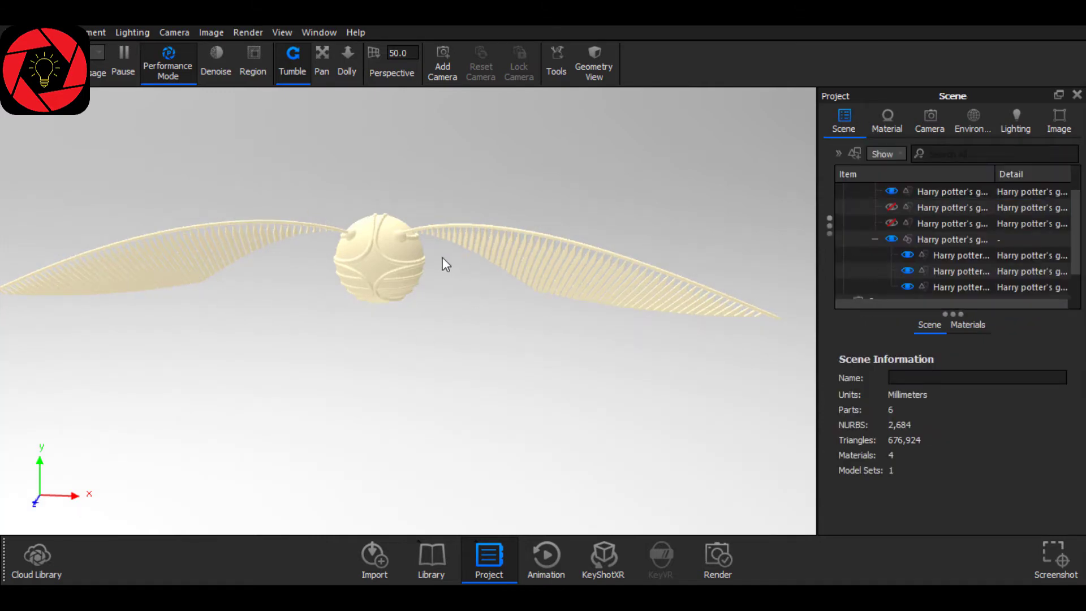
# Apply Gold 24k Polished to the ball and linked White Translucent to both wings from the Library
pyautogui.click(430, 560)
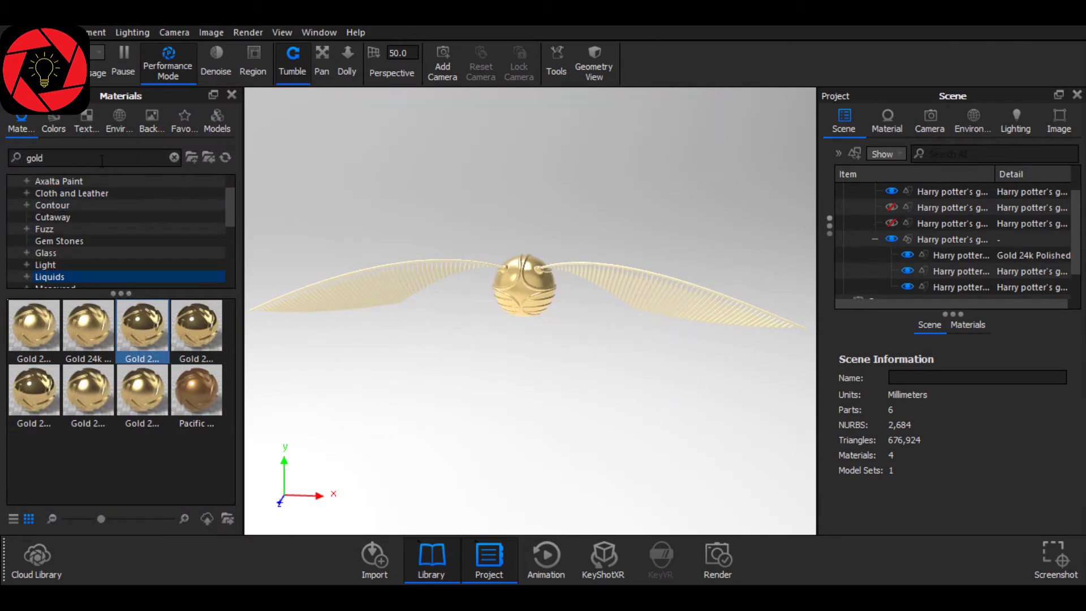
pyautogui.write('whitw')
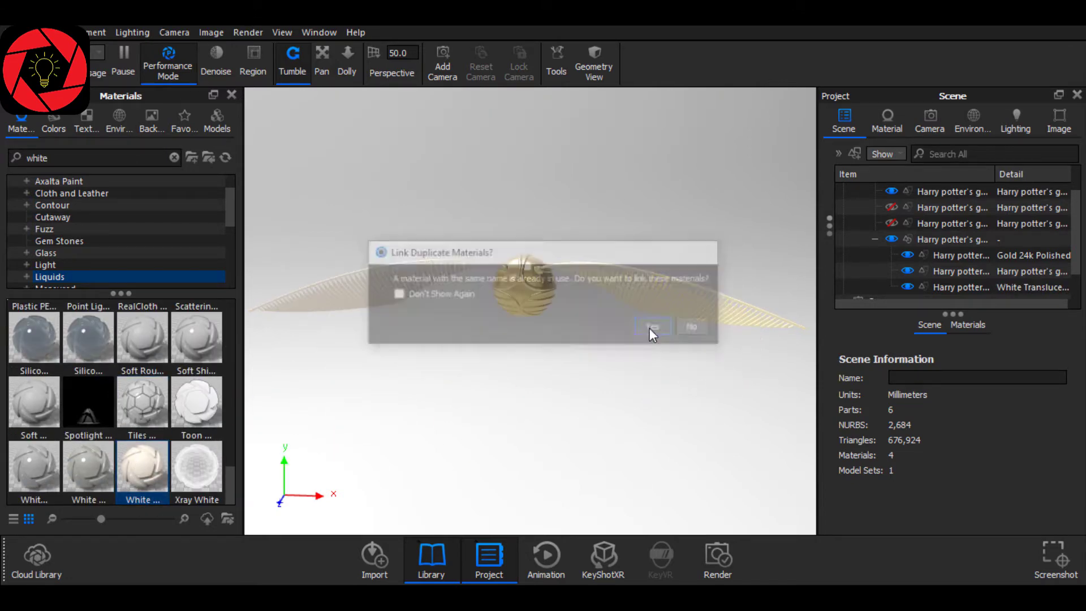
pyautogui.click(652, 326)
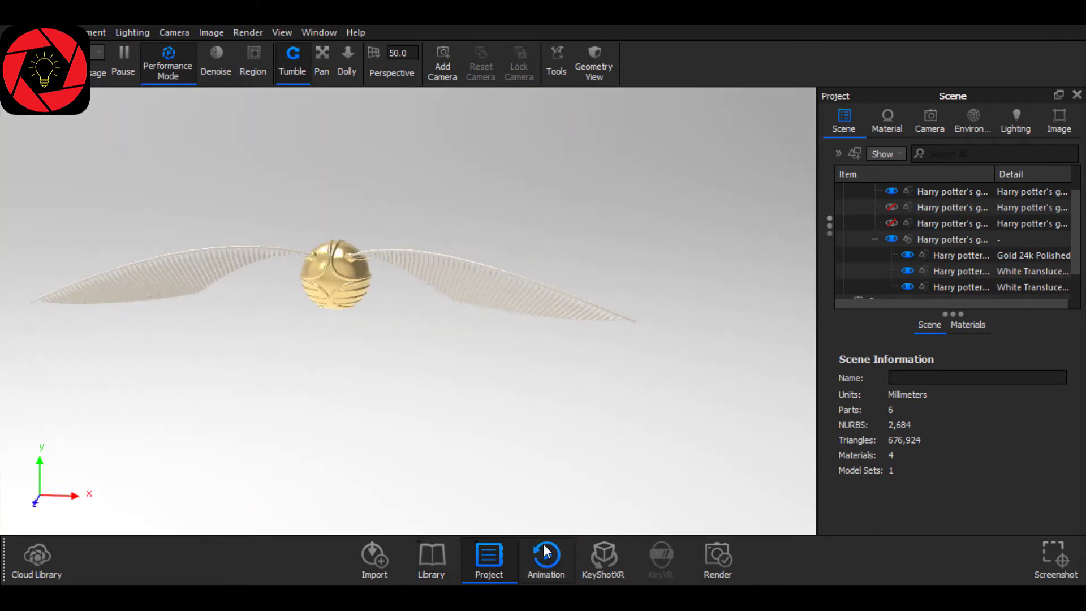
# Start a Rotation animation in the Animation Wizard with the right wing as the animated part
pyautogui.click(545, 559)
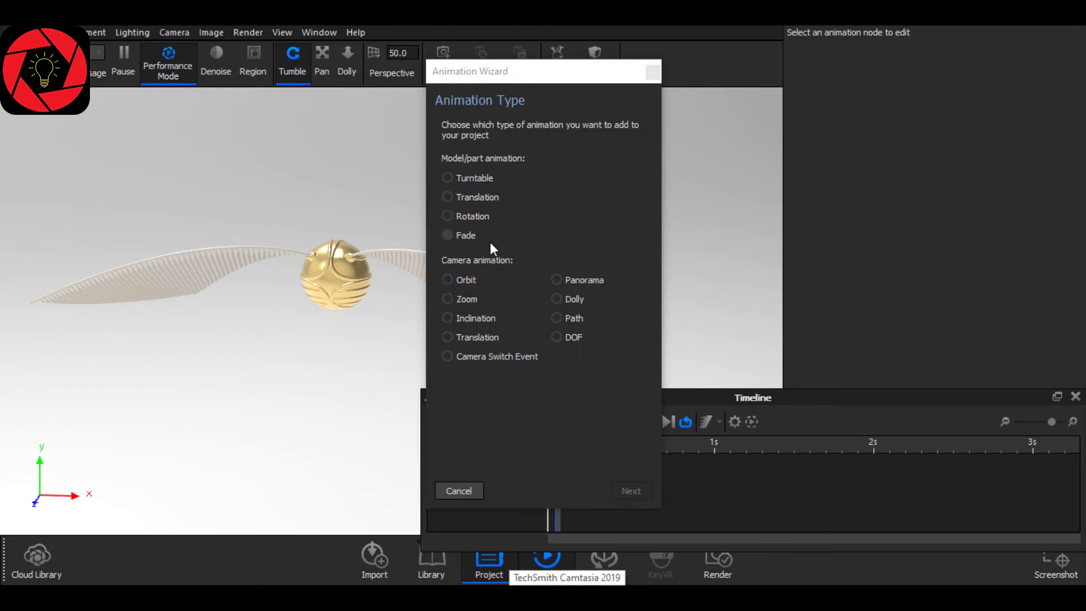
pyautogui.click(583, 214)
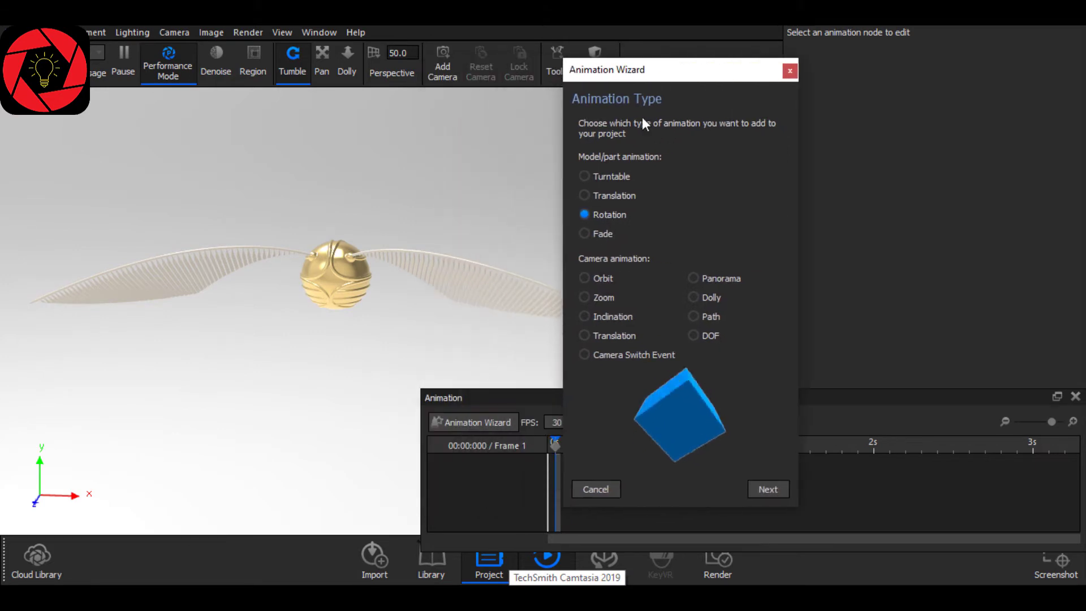
pyautogui.click(767, 489)
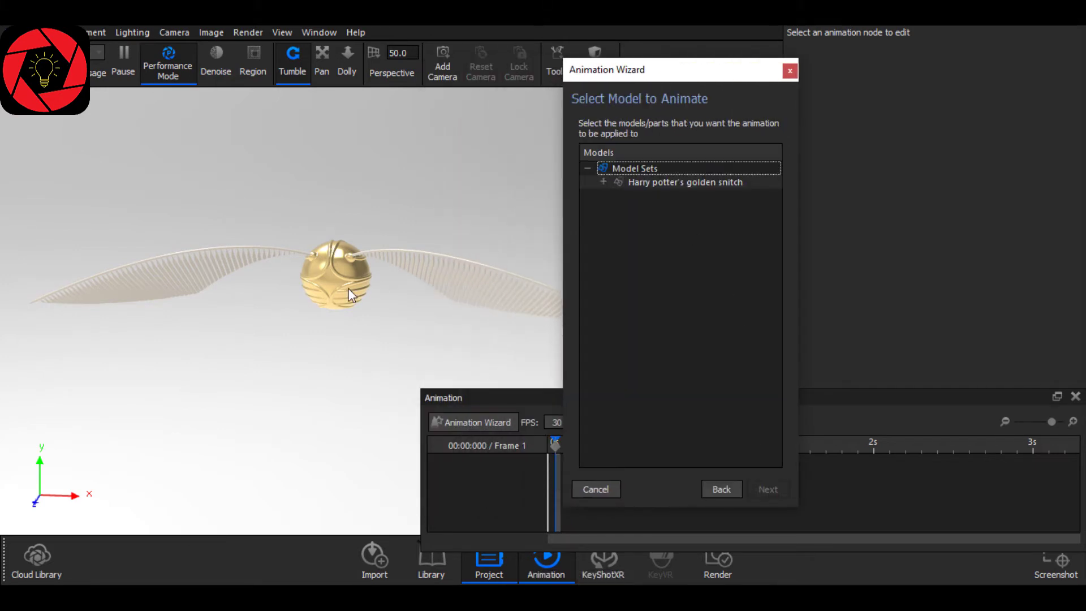
pyautogui.click(603, 182)
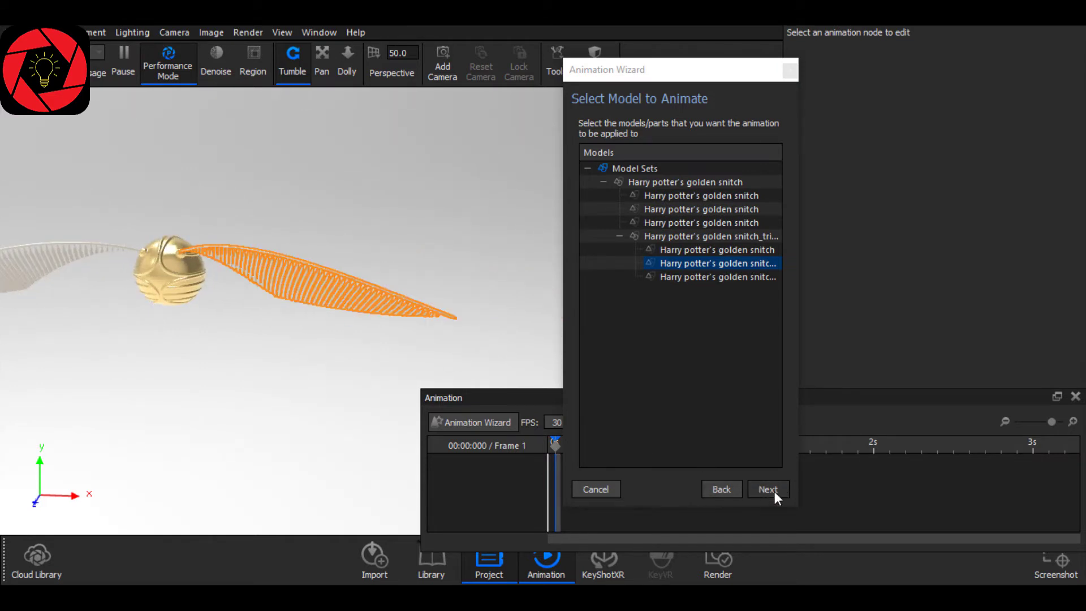
pyautogui.click(767, 489)
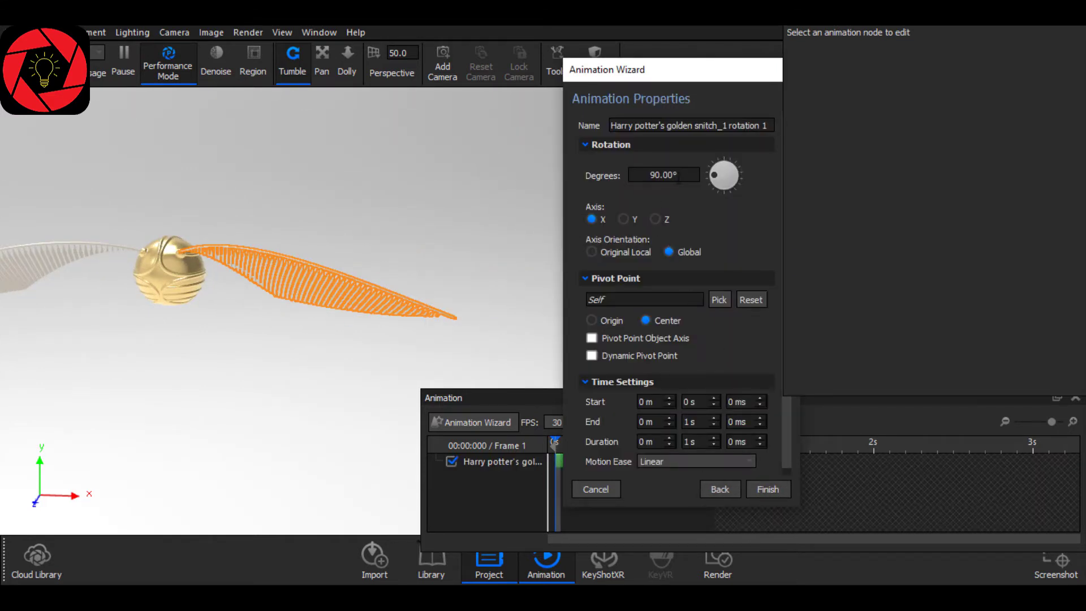
# Set the spin to 420° about the wing's Original Local axis, pivoting on the object axis, and finish
pyautogui.moveTo(736, 167); pyautogui.dragTo(717, 180)
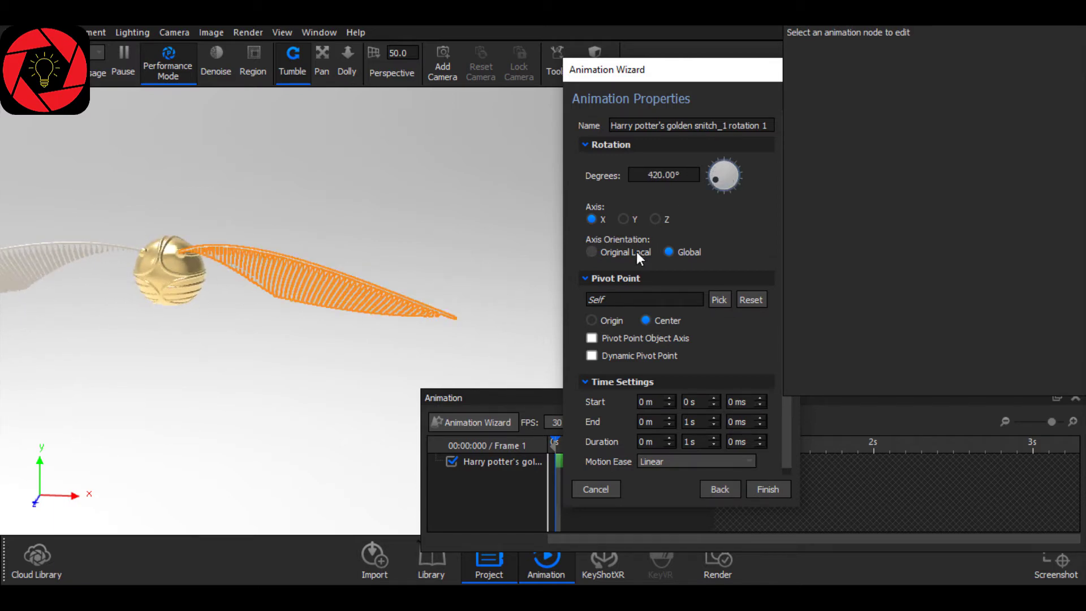
pyautogui.click(592, 251)
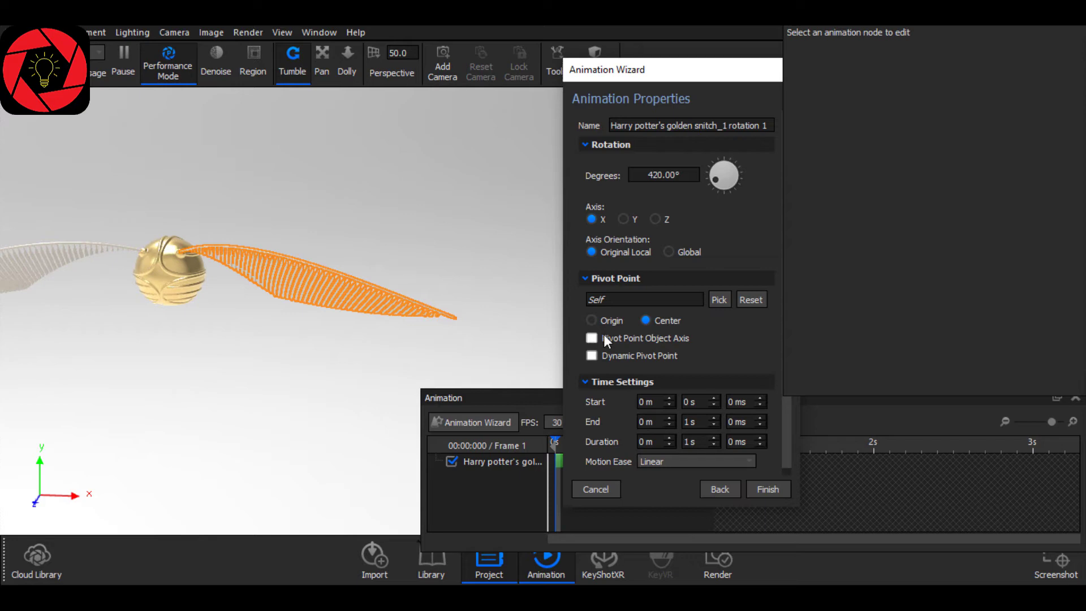
pyautogui.click(767, 489)
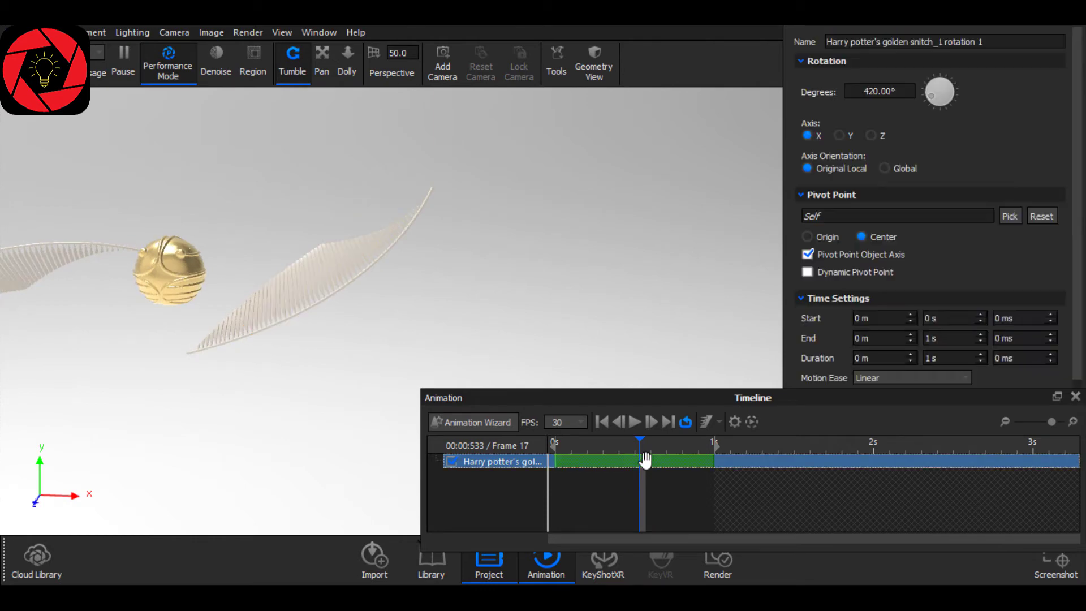
# Scrub the timeline to preview the wing rotation at a couple of frames
pyautogui.click(837, 134)
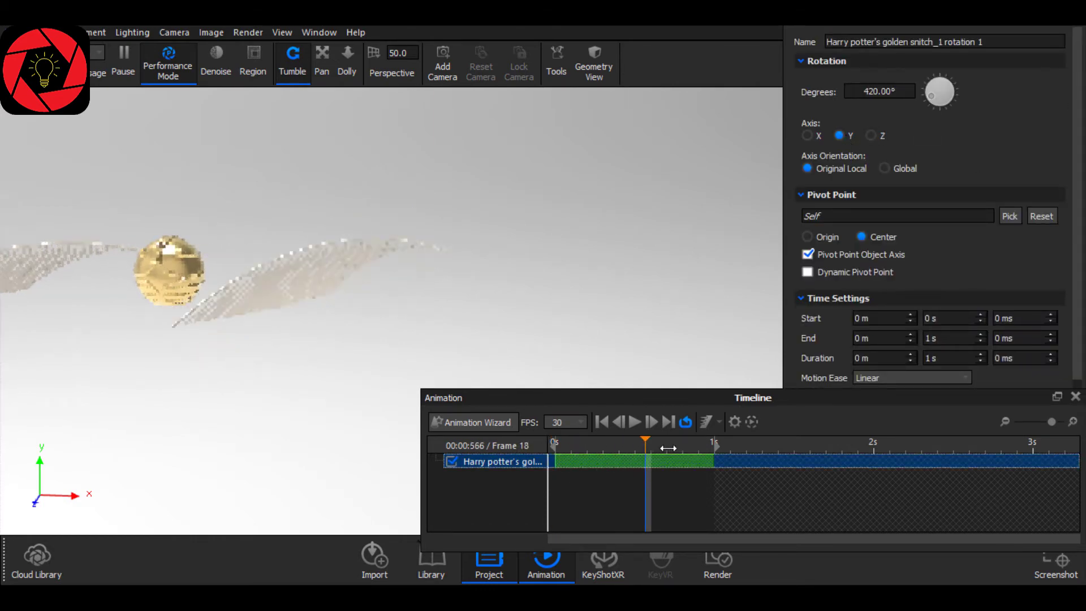
pyautogui.click(600, 422)
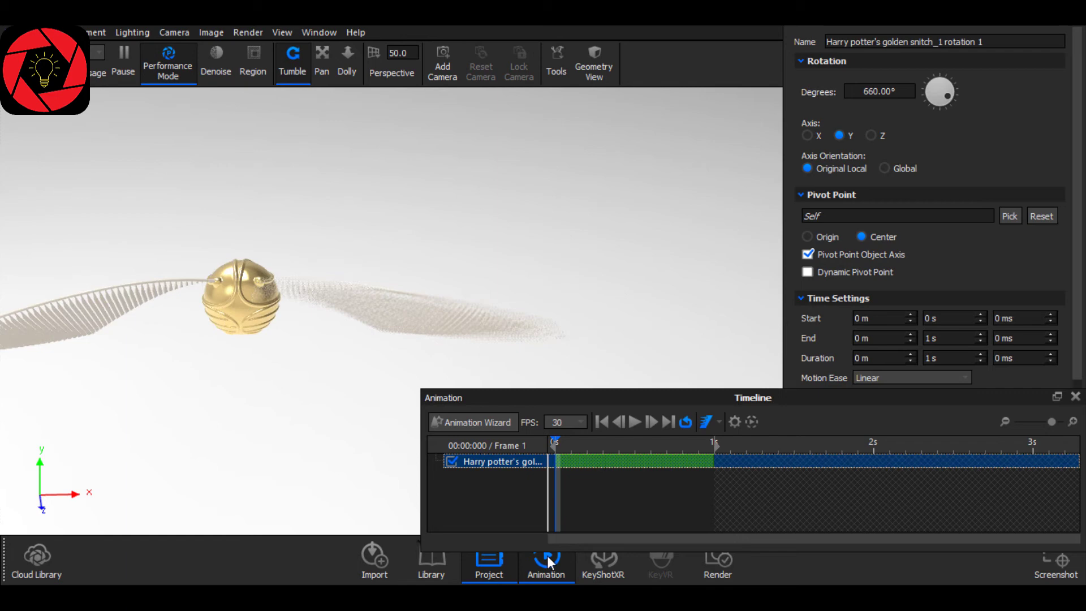
# Paste the wing rotation onto the left wing, rewind to the first frame and hide the timeline
pyautogui.click(489, 561)
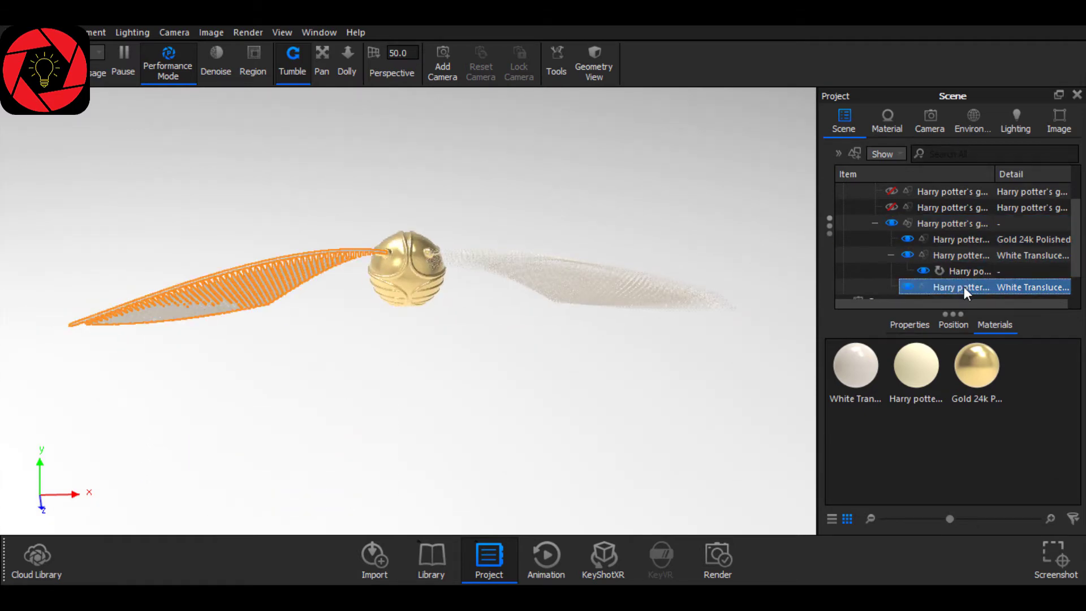
pyautogui.rightClick(958, 286)
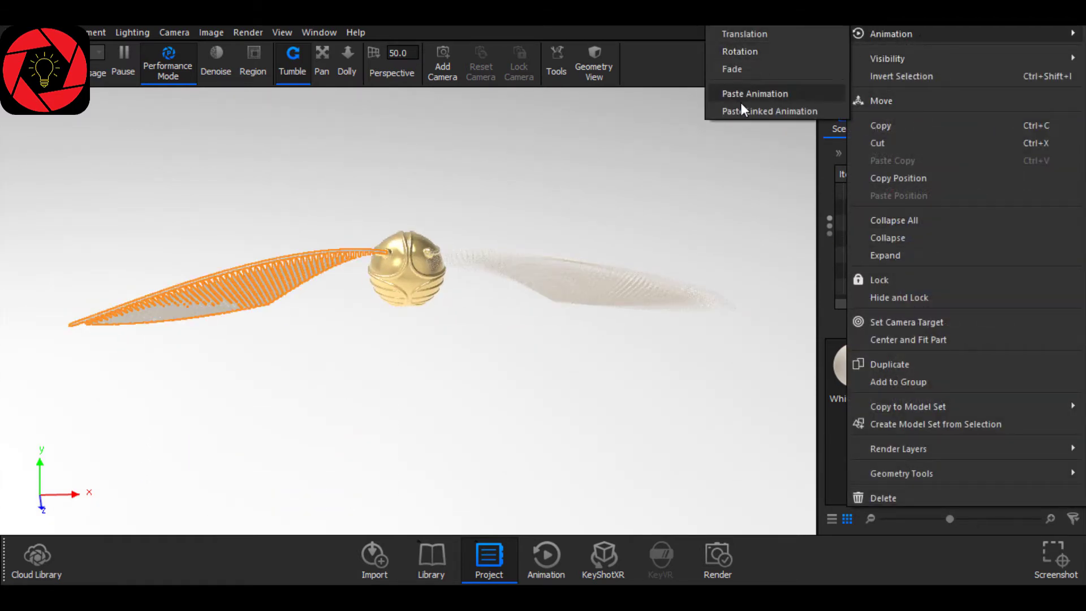
pyautogui.click(546, 560)
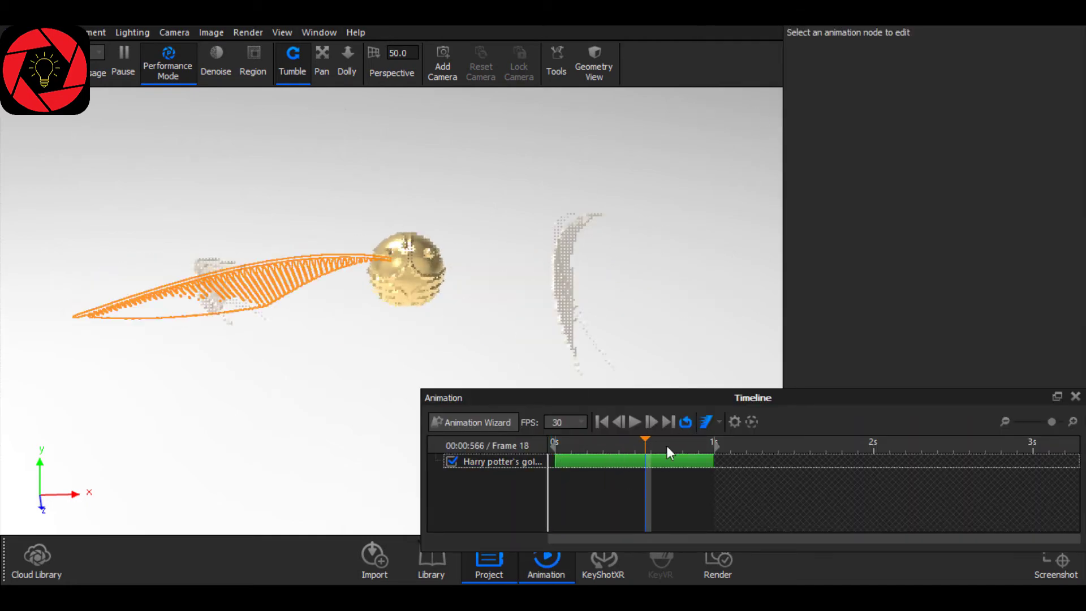
pyautogui.click(602, 421)
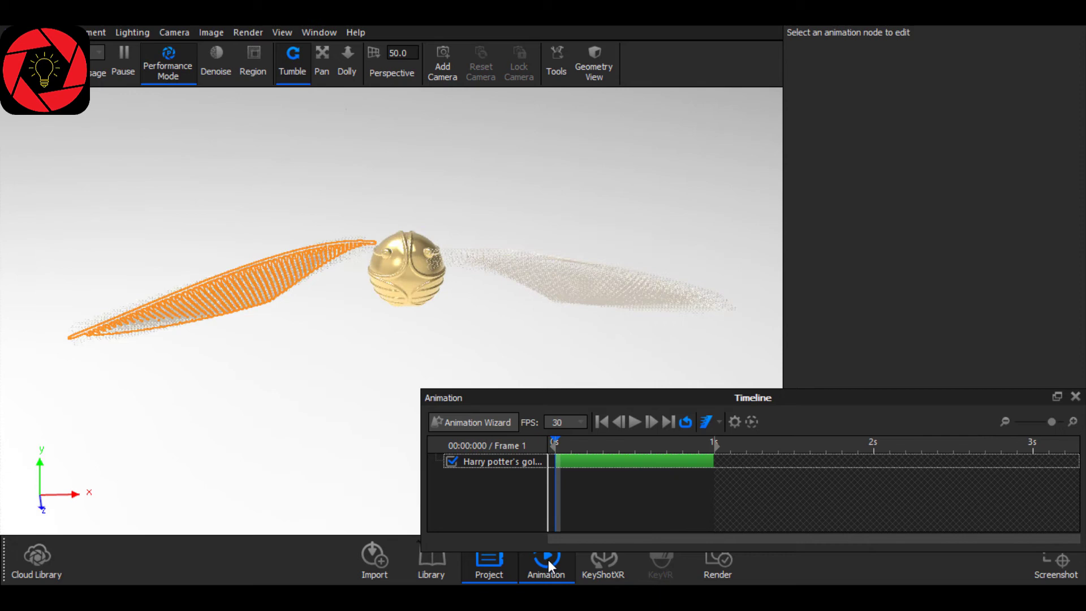
pyautogui.click(489, 560)
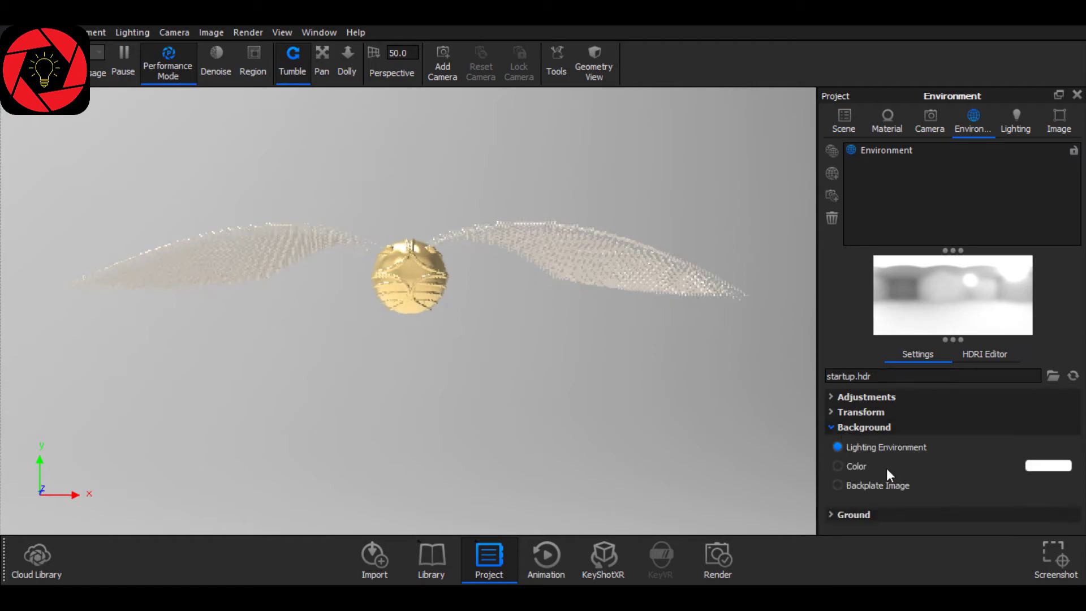
# Set the background to Backplate Image, select the wings and show the rotation track's settings on the timeline
pyautogui.click(837, 485)
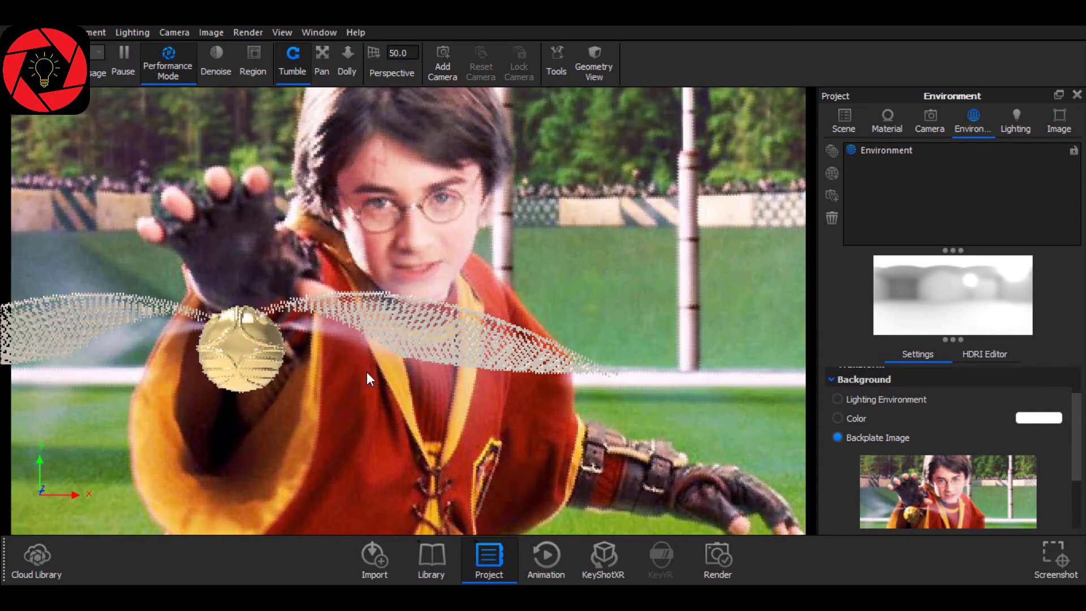
pyautogui.click(545, 560)
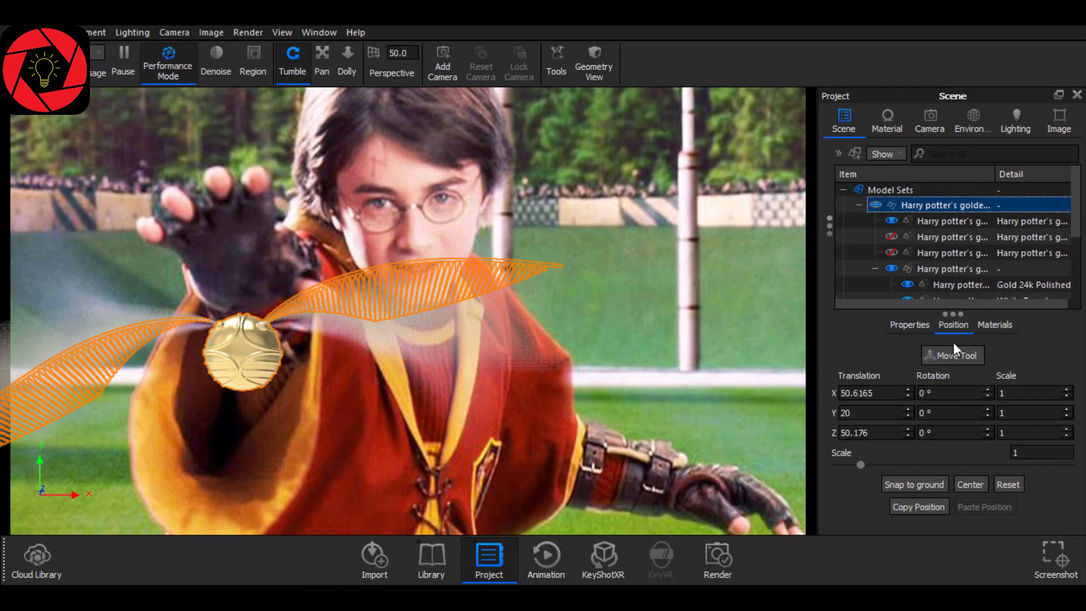
pyautogui.click(545, 558)
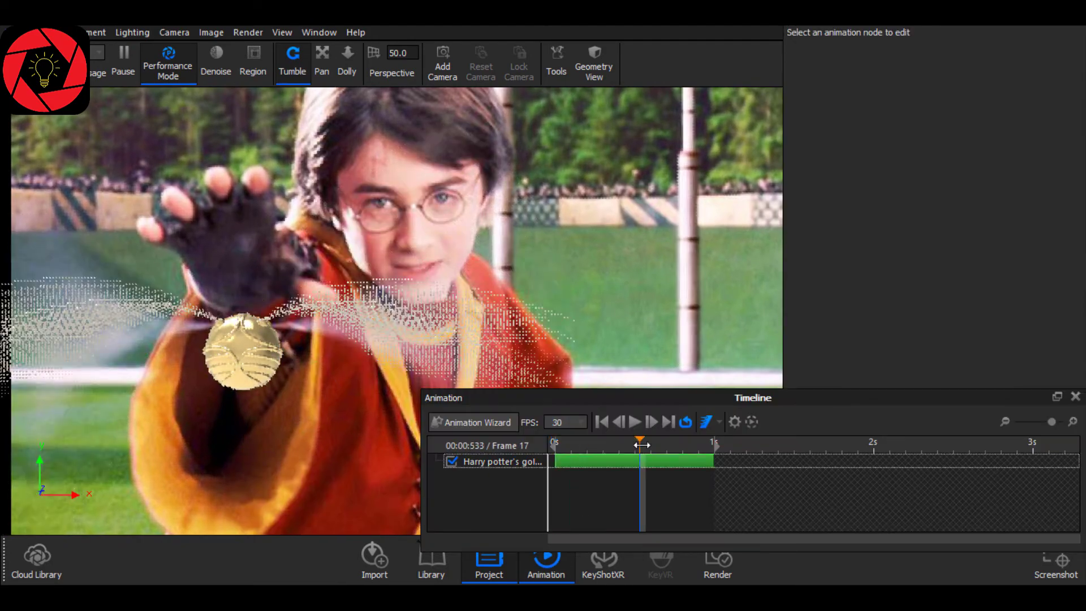
pyautogui.click(493, 462)
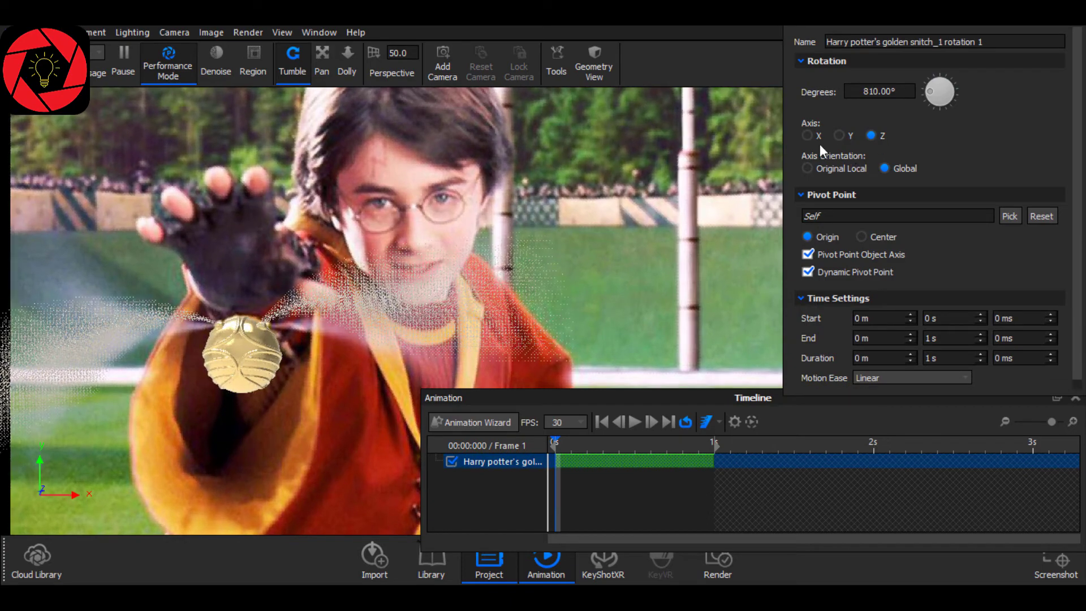
# Change the whole-snitch rotation to the X axis and raise it to 915°
pyautogui.click(807, 134)
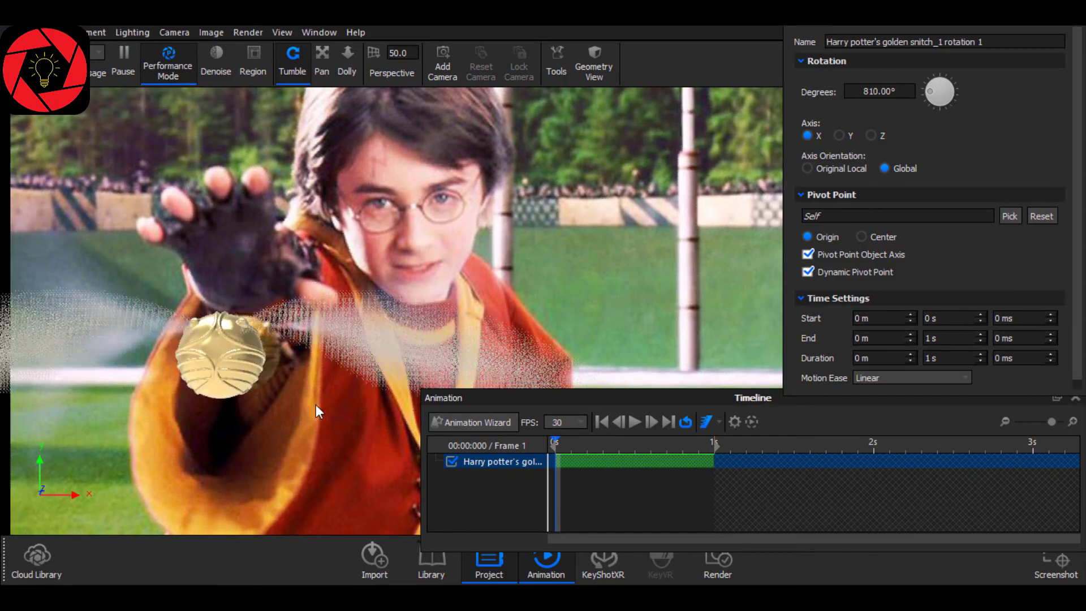
pyautogui.moveTo(940, 90); pyautogui.dragTo(935, 95)
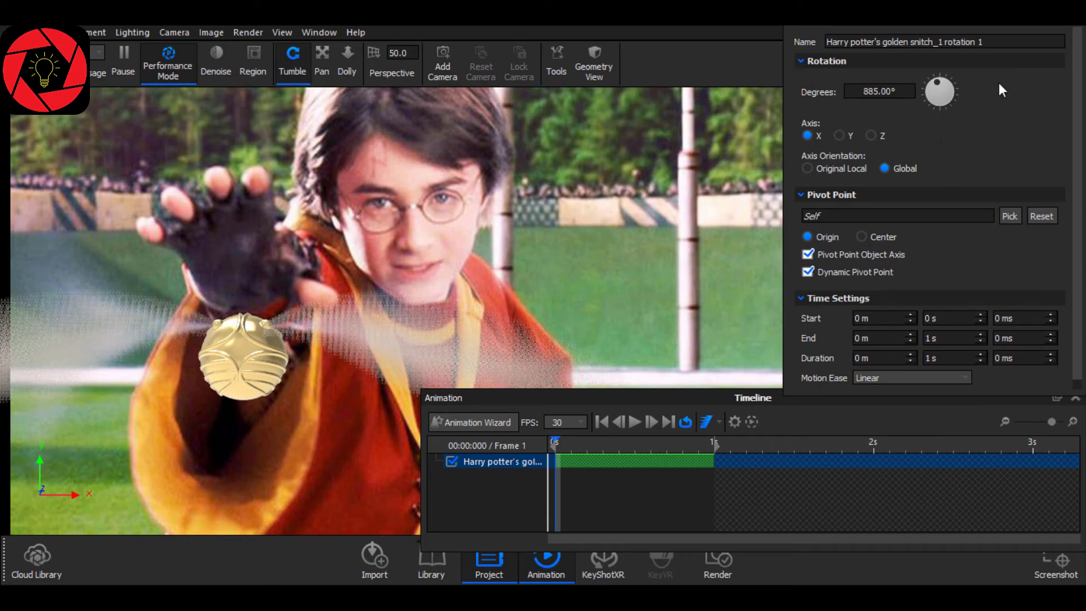
pyautogui.moveTo(940, 87); pyautogui.dragTo(942, 91)
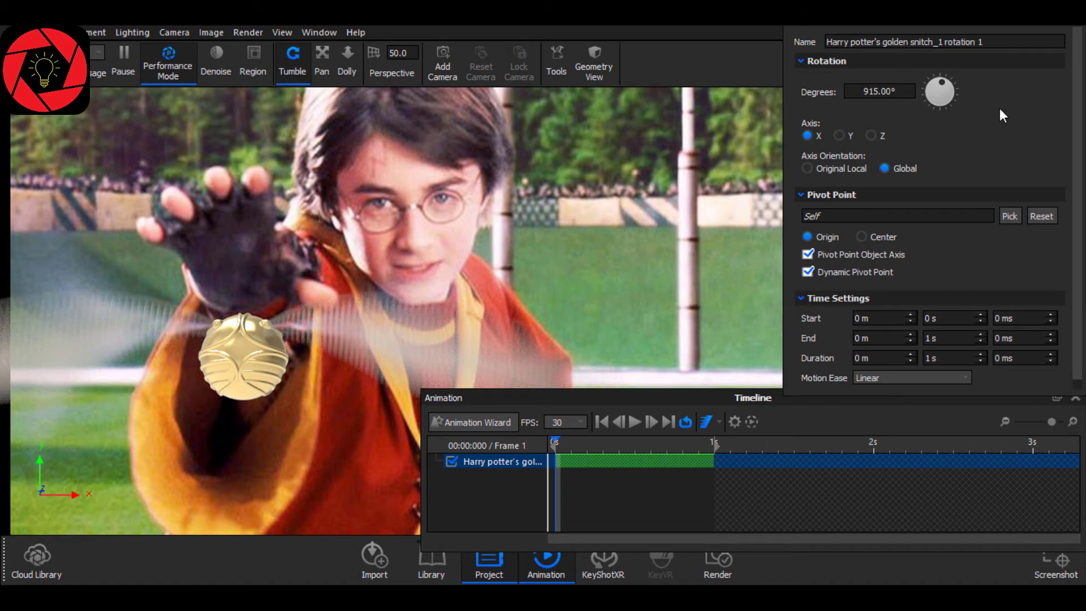
pyautogui.moveTo(980, 147)
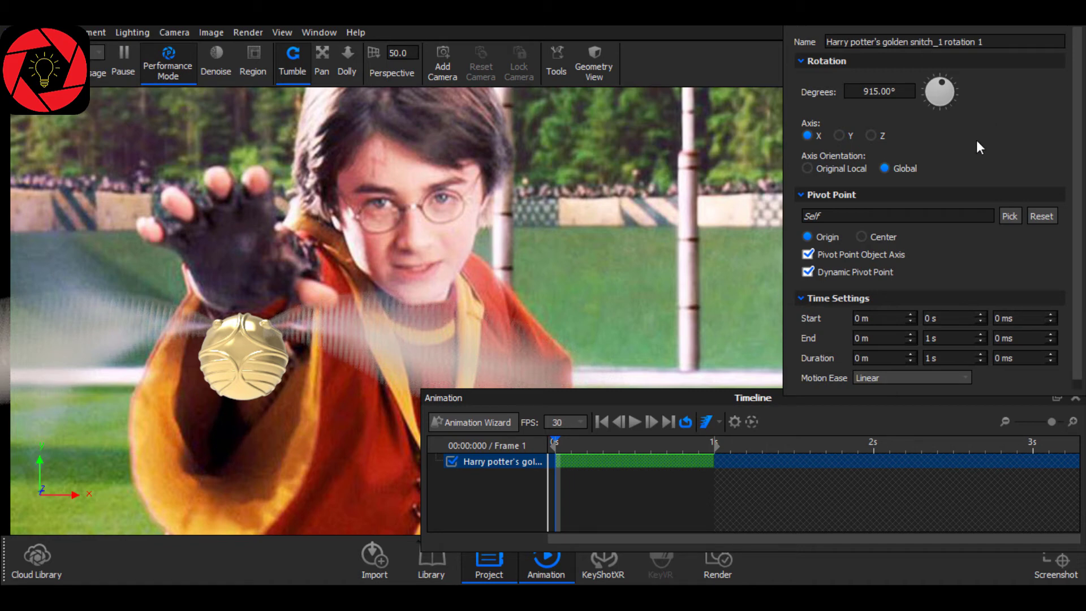
pyautogui.moveTo(435, 315)
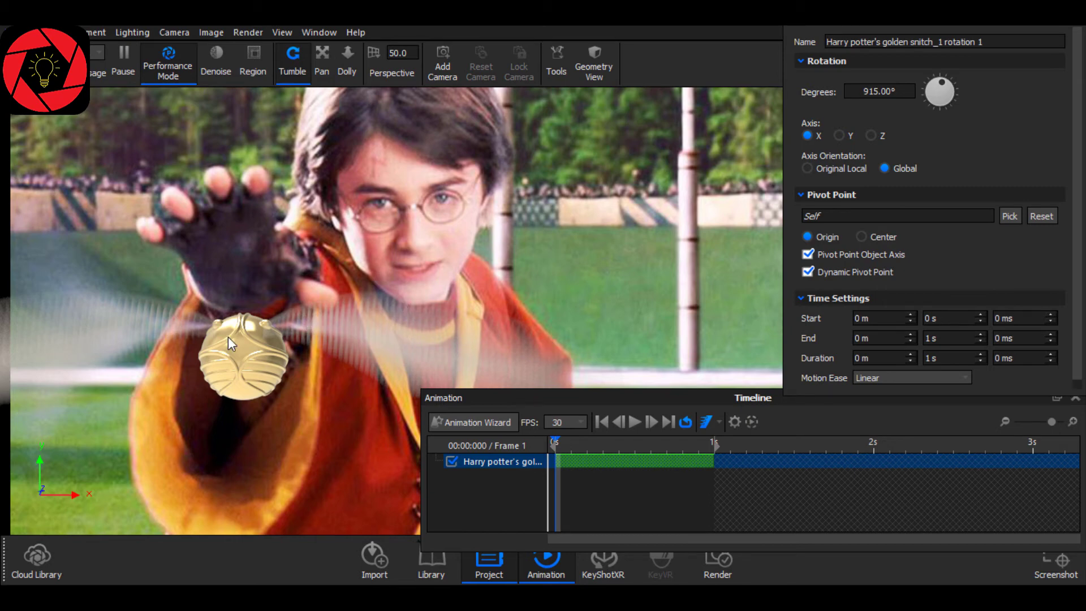
pyautogui.moveTo(112, 328)
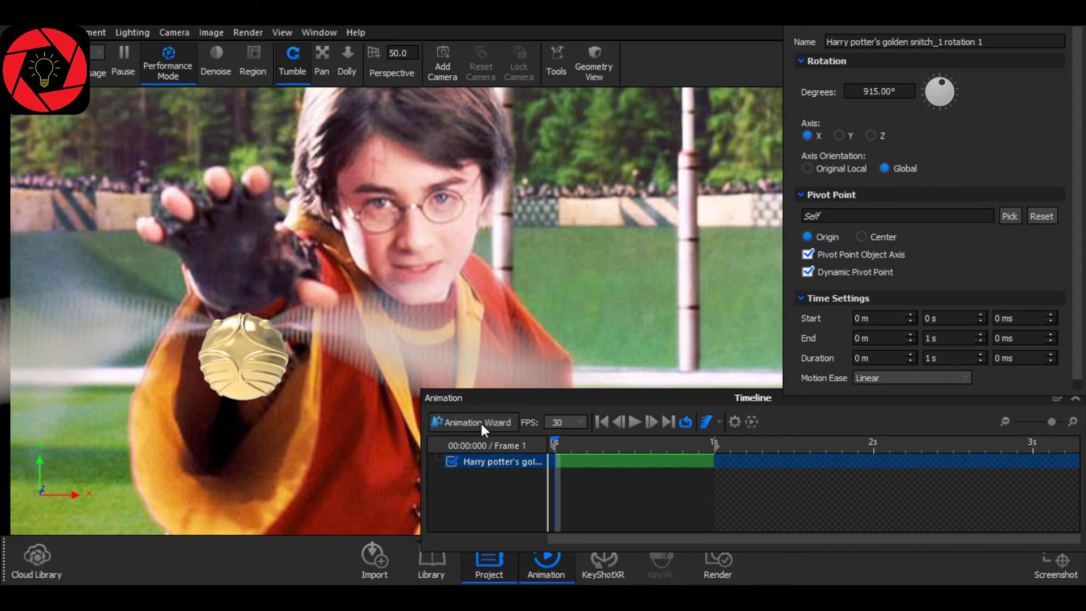
# Create rotation 3: 60° about the part's Original Local axis, pivoting at its origin, and finish the wizard
pyautogui.click(473, 421)
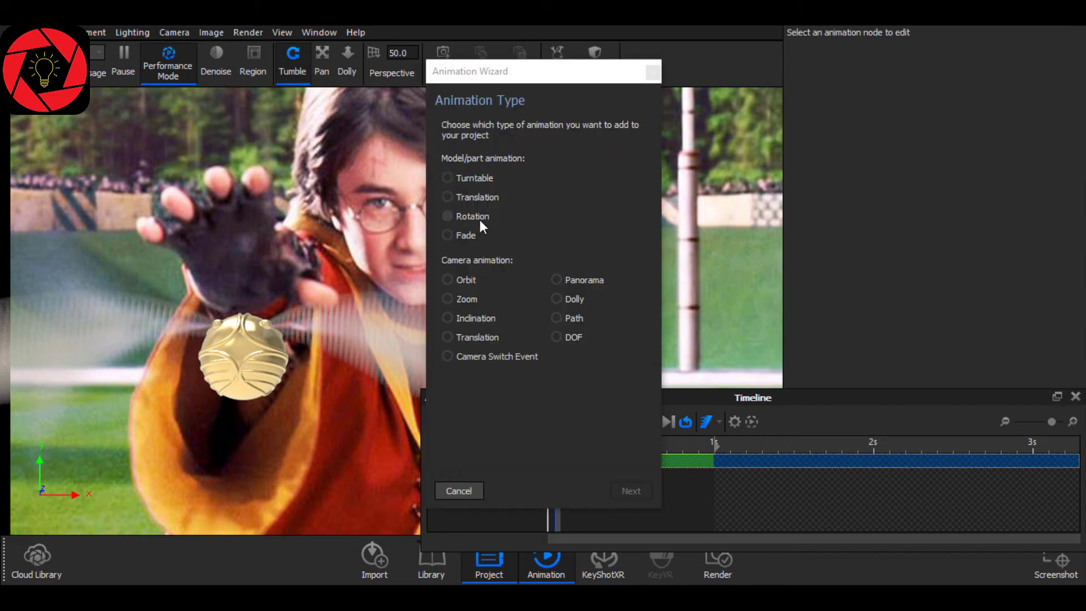
pyautogui.click(630, 490)
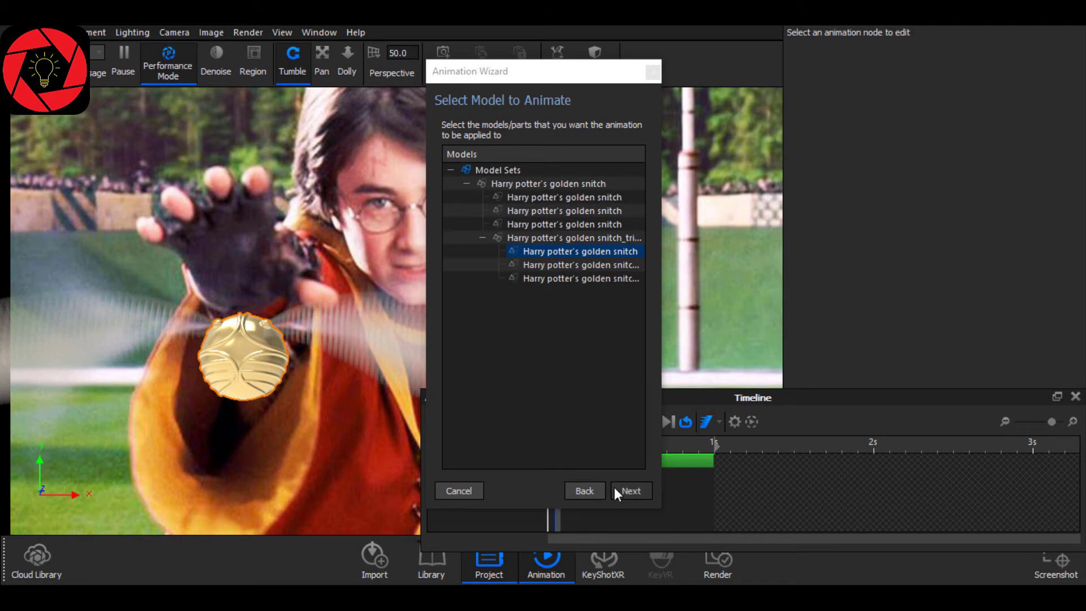
pyautogui.click(630, 489)
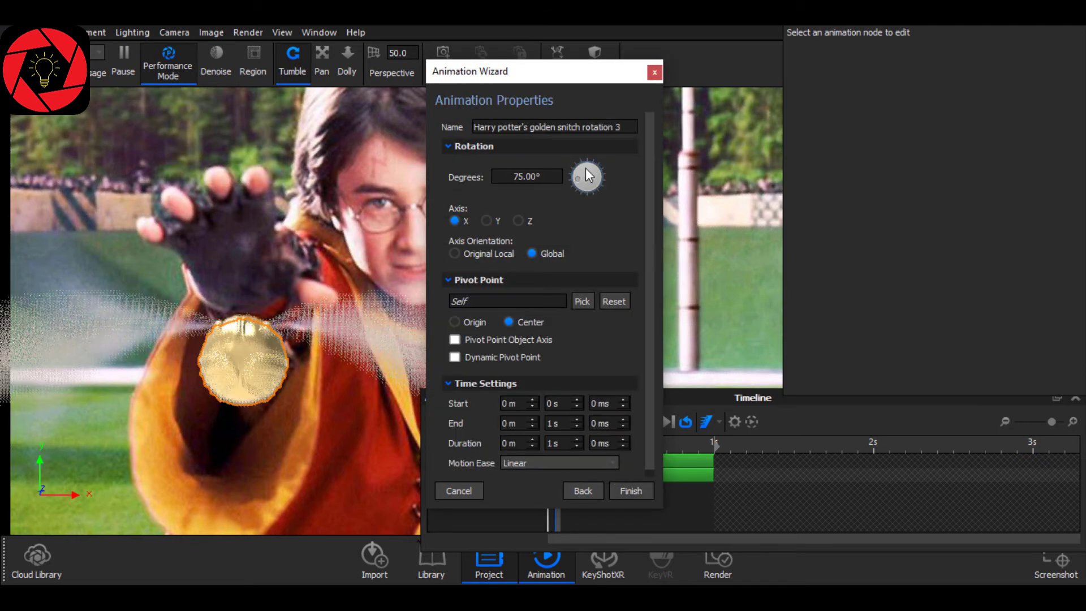
pyautogui.moveTo(578, 178); pyautogui.dragTo(587, 185)
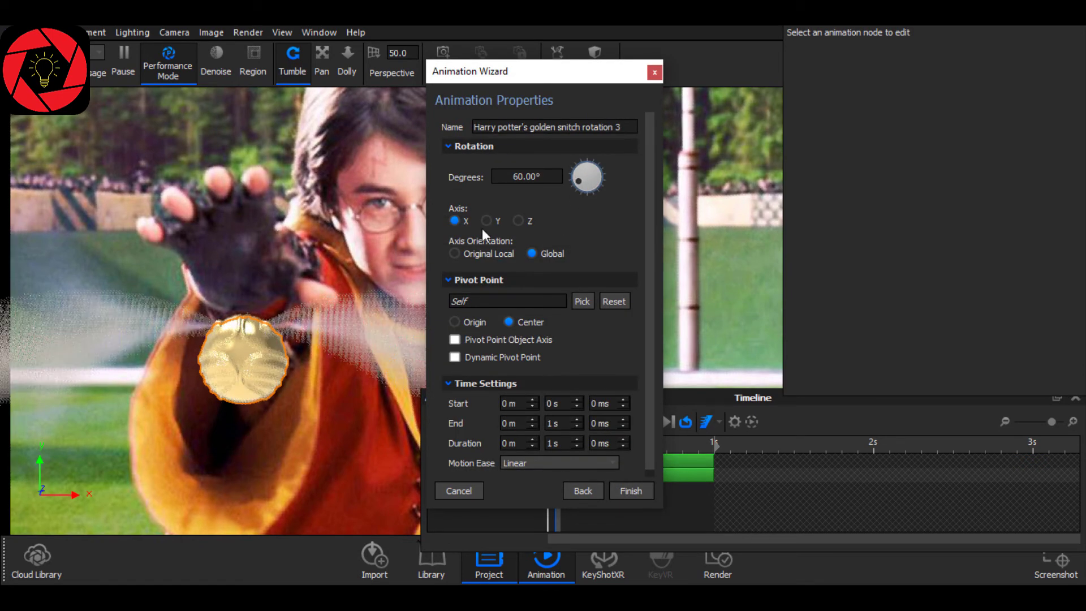
pyautogui.click(454, 253)
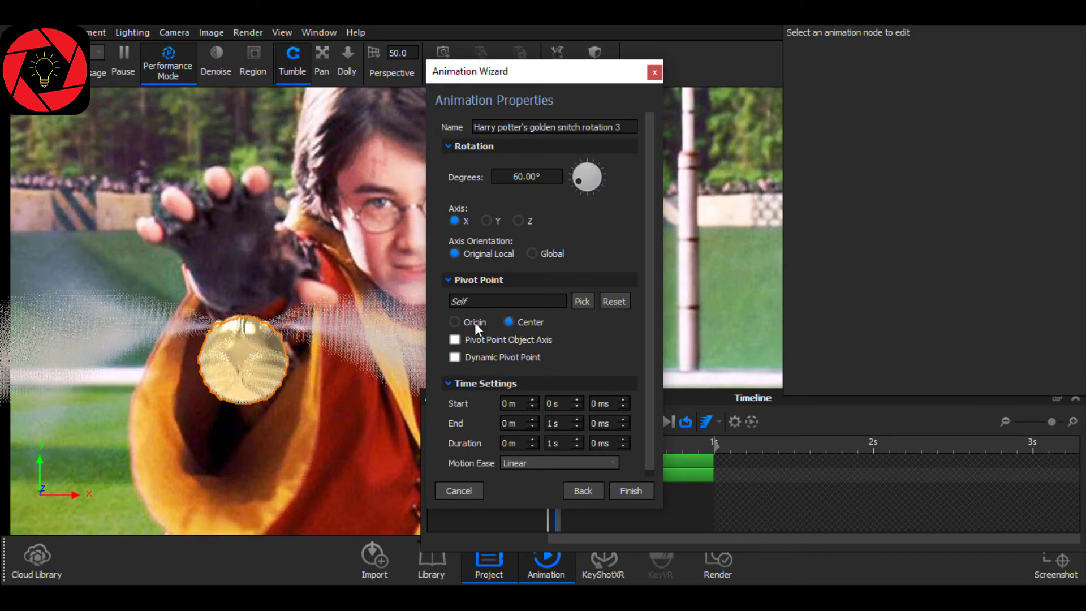
pyautogui.click(455, 321)
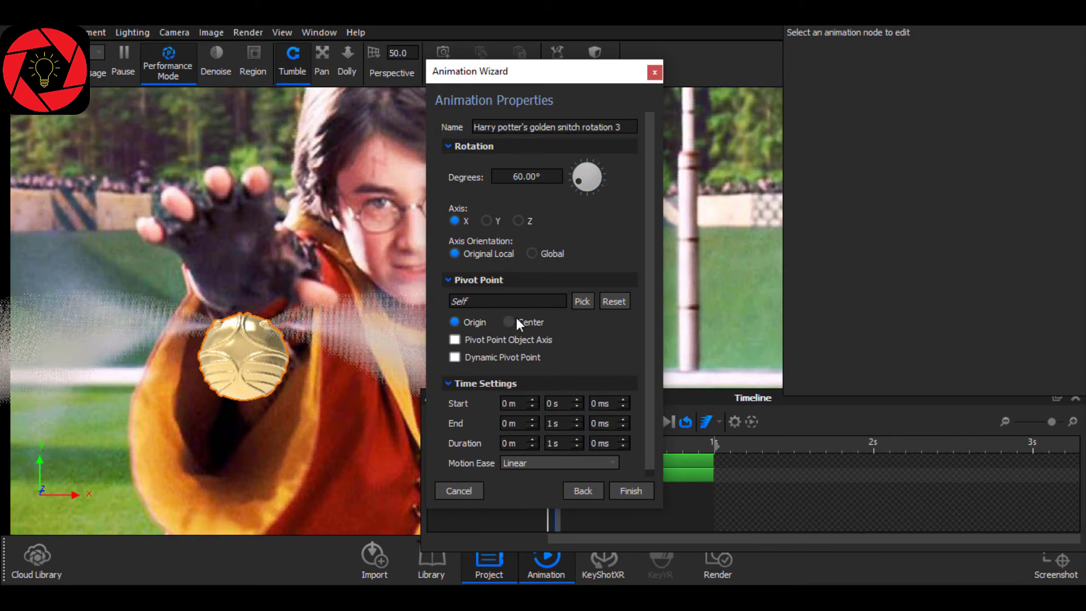
pyautogui.click(630, 490)
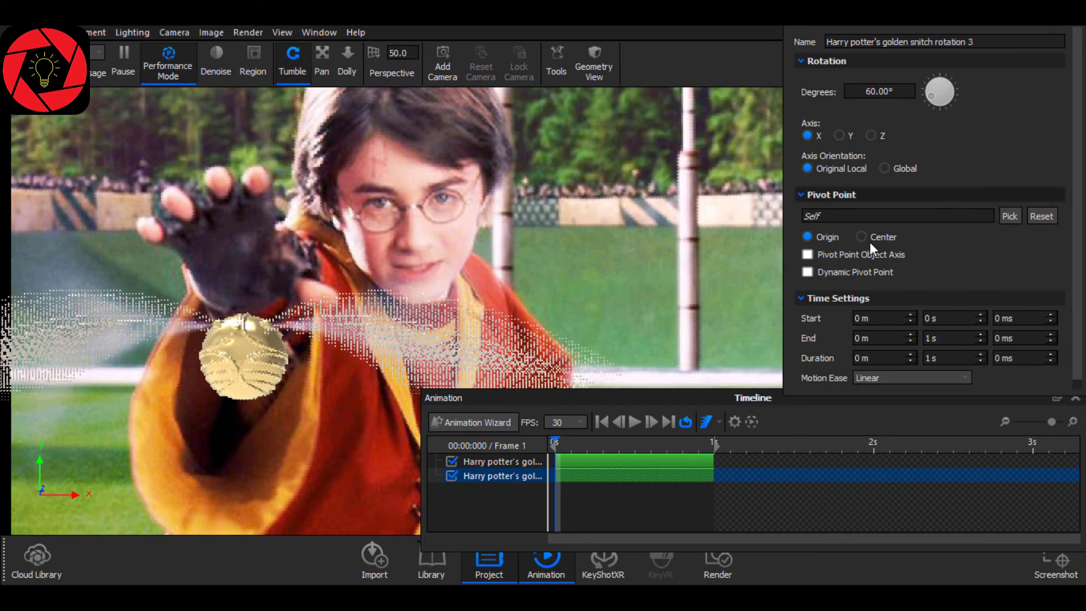
# Pivot rotation 3 about the part's center with a 25° turn and select its track
pyautogui.click(862, 236)
pyautogui.write('25')
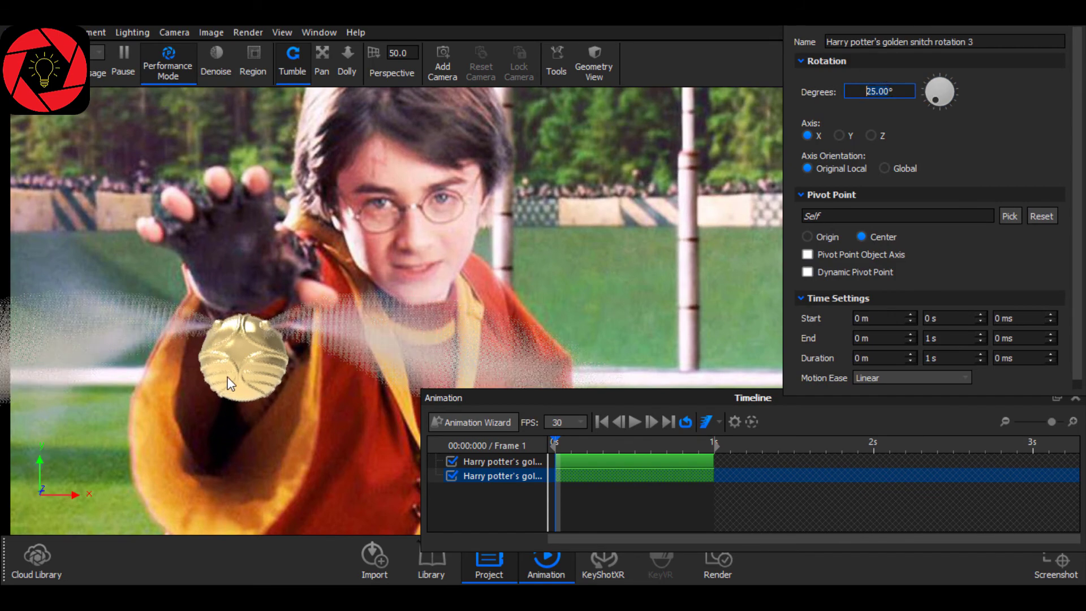
pyautogui.click(501, 462)
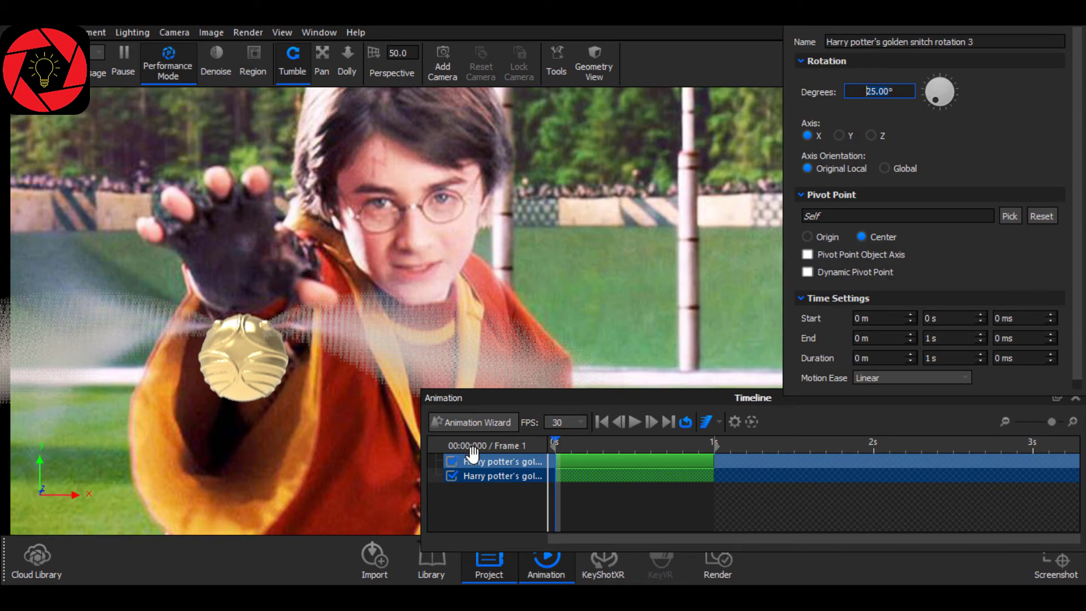
pyautogui.click(500, 462)
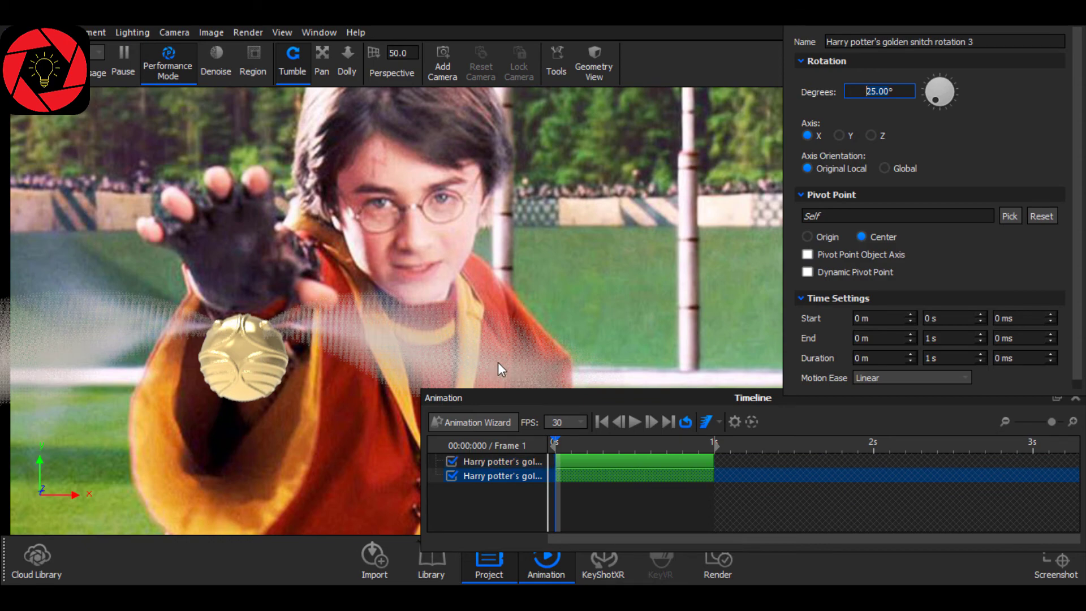
pyautogui.click(431, 559)
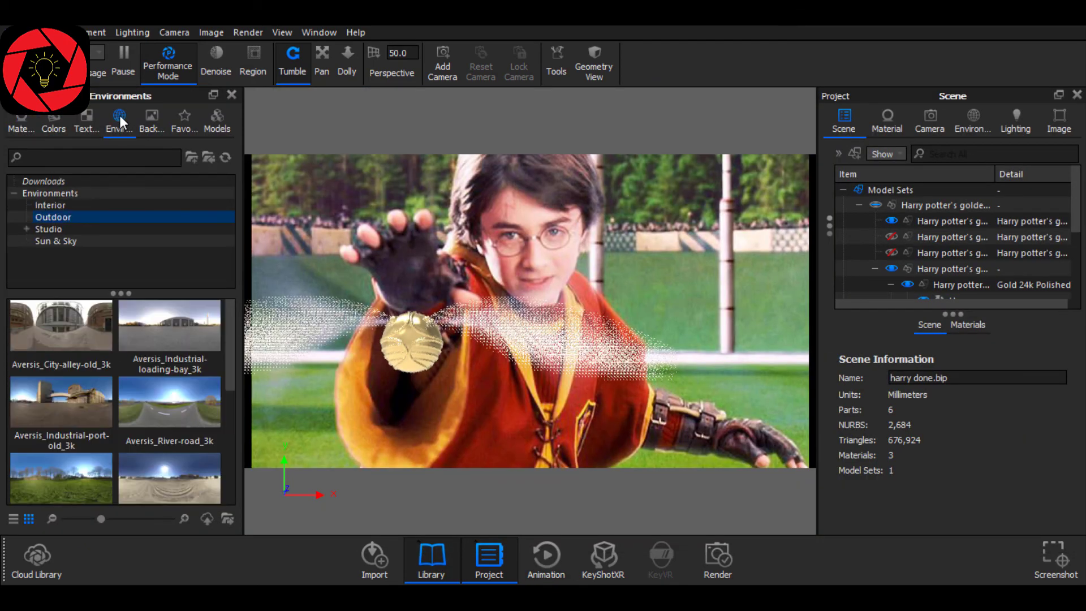
# Apply the egg-mountain outdoor HDRI environment to light the scene
pyautogui.click(54, 217)
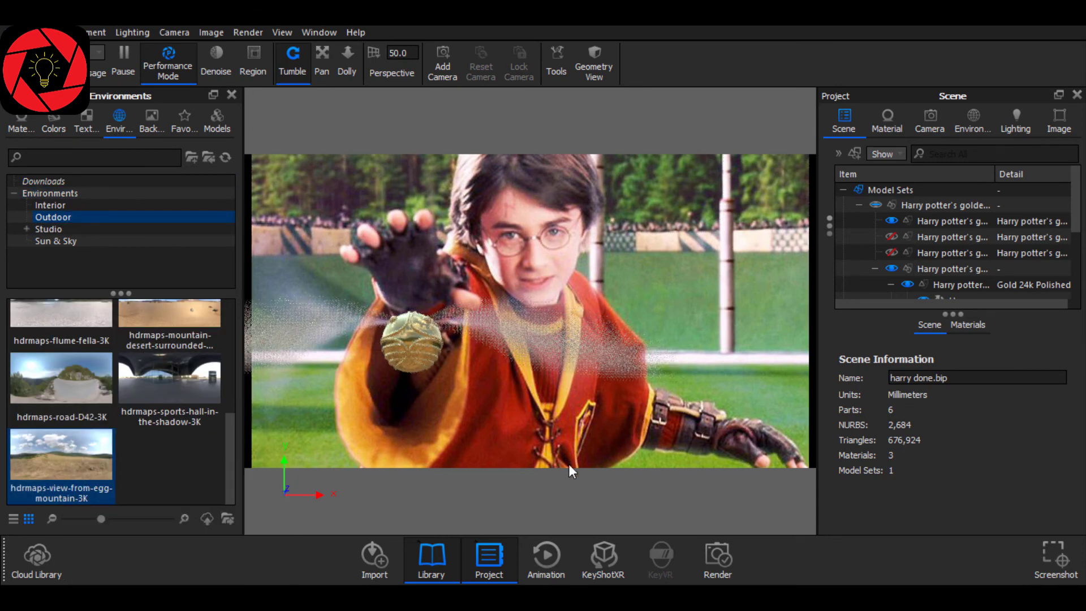
pyautogui.click(717, 559)
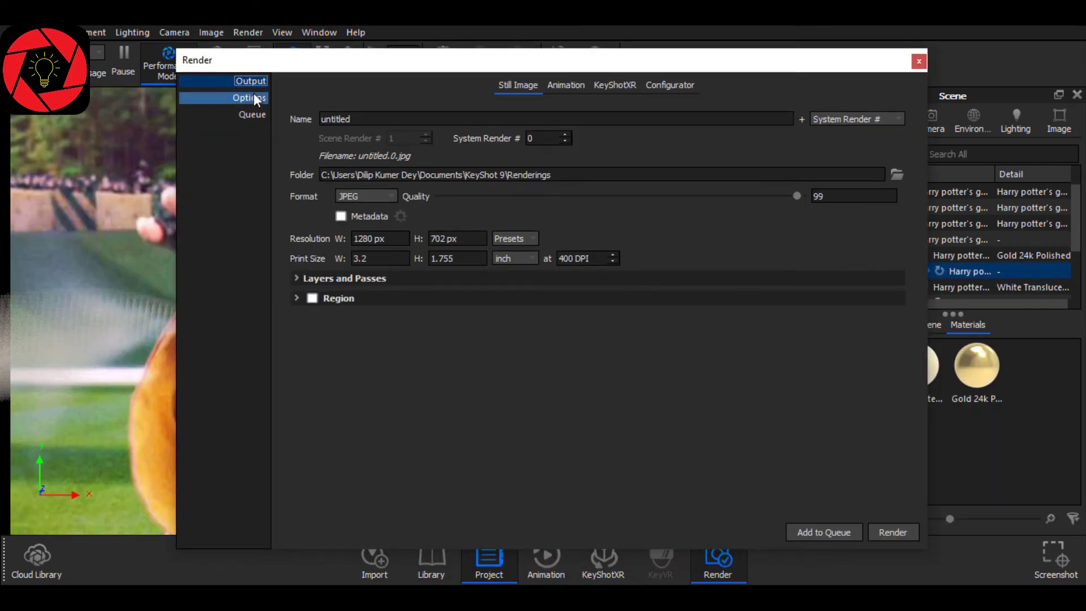
# Set Maximum Samples to 150 in Render Options and launch the still render
pyautogui.click(248, 97)
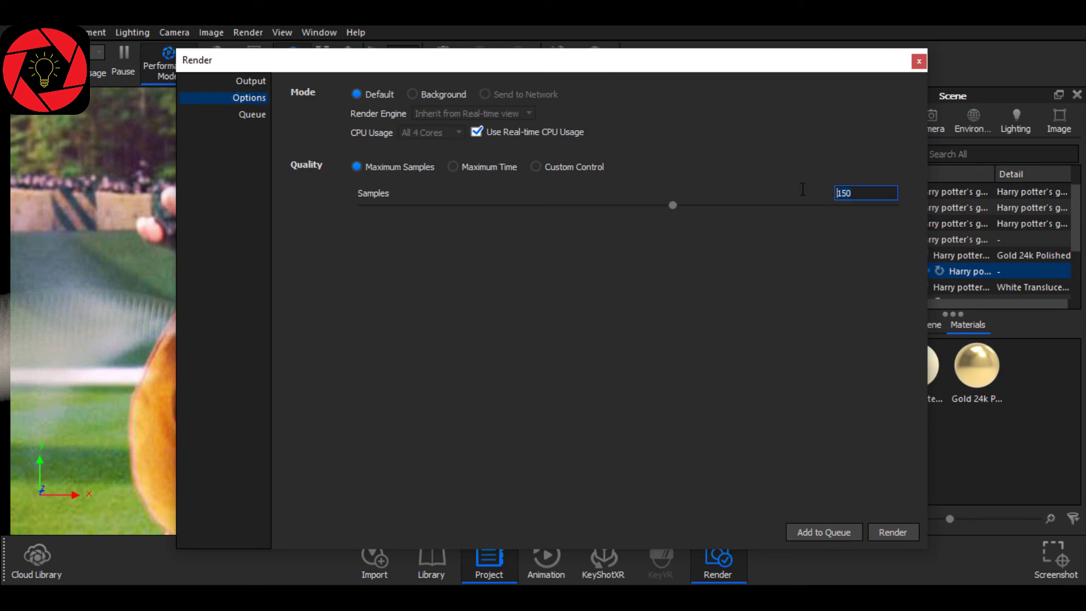
pyautogui.moveTo(794, 200)
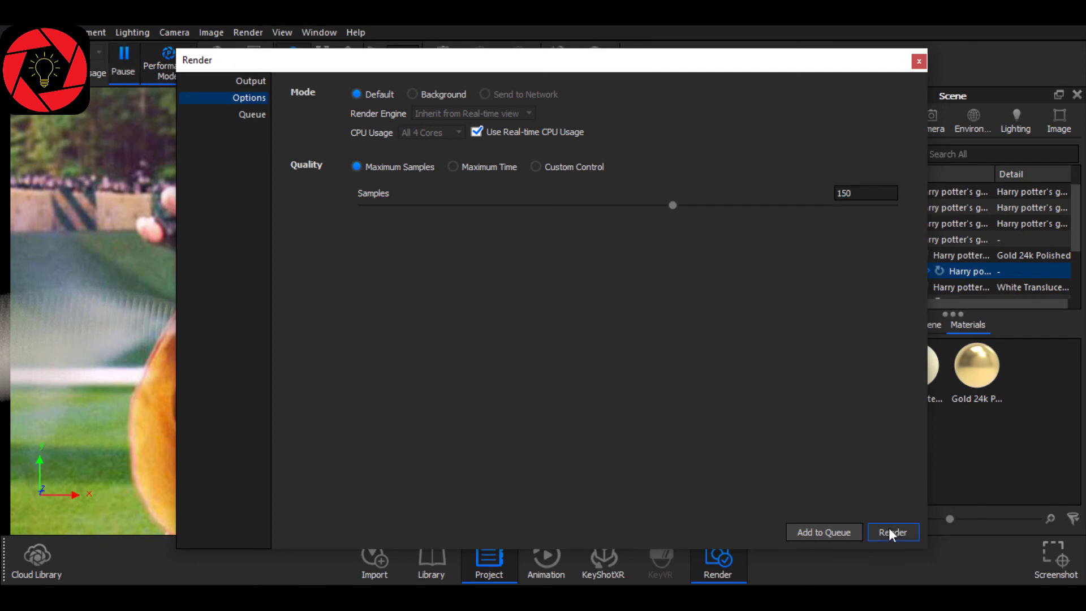
pyautogui.click(891, 532)
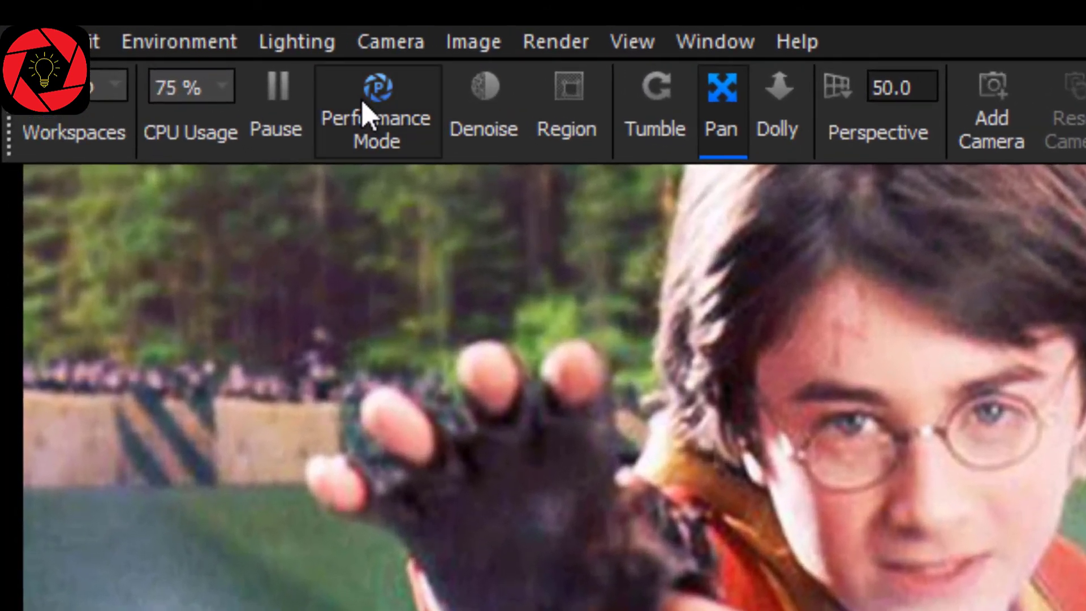